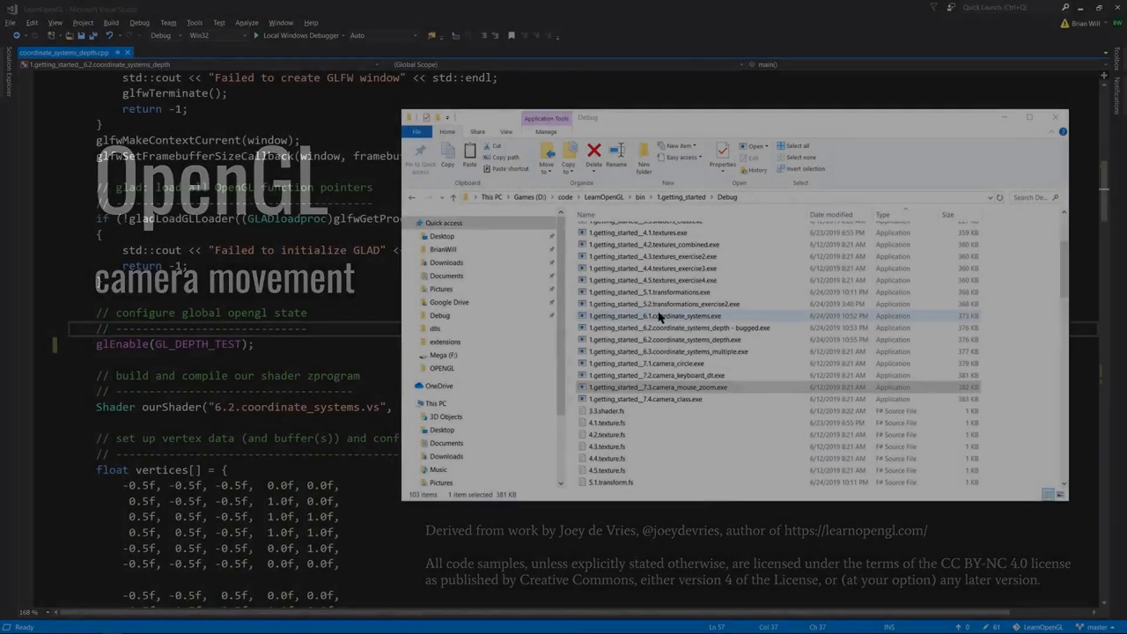
- Launch the 6.2 coordinate_systems_depth example and its bugged depth variant from the Debug folder
click(655, 338)
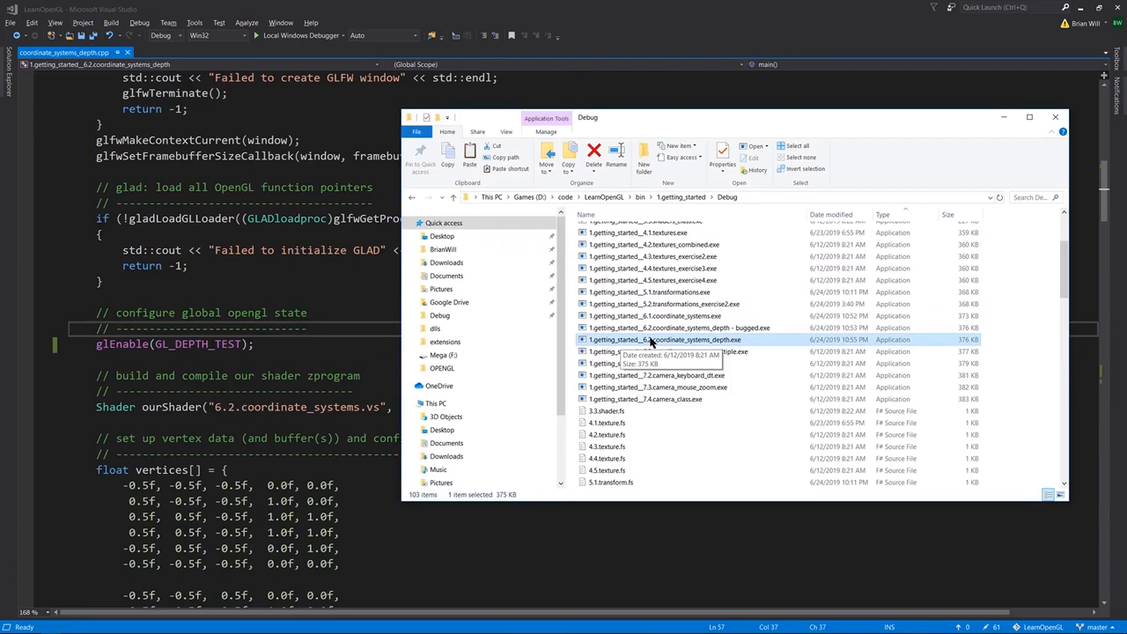
double_click(655, 338)
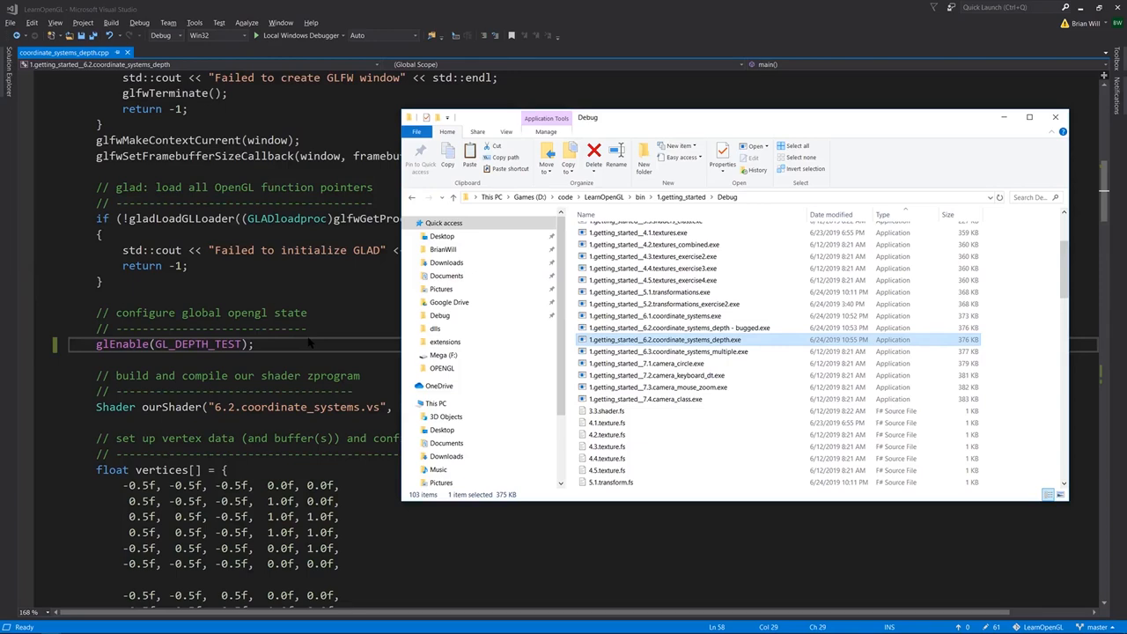
click(1081, 116)
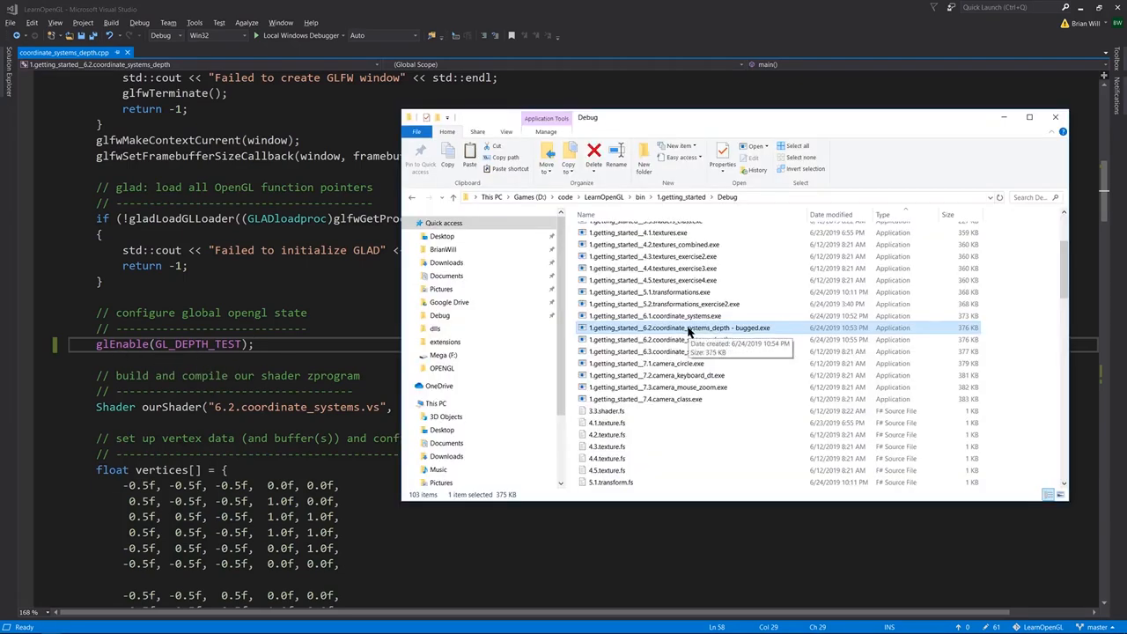
double_click(678, 327)
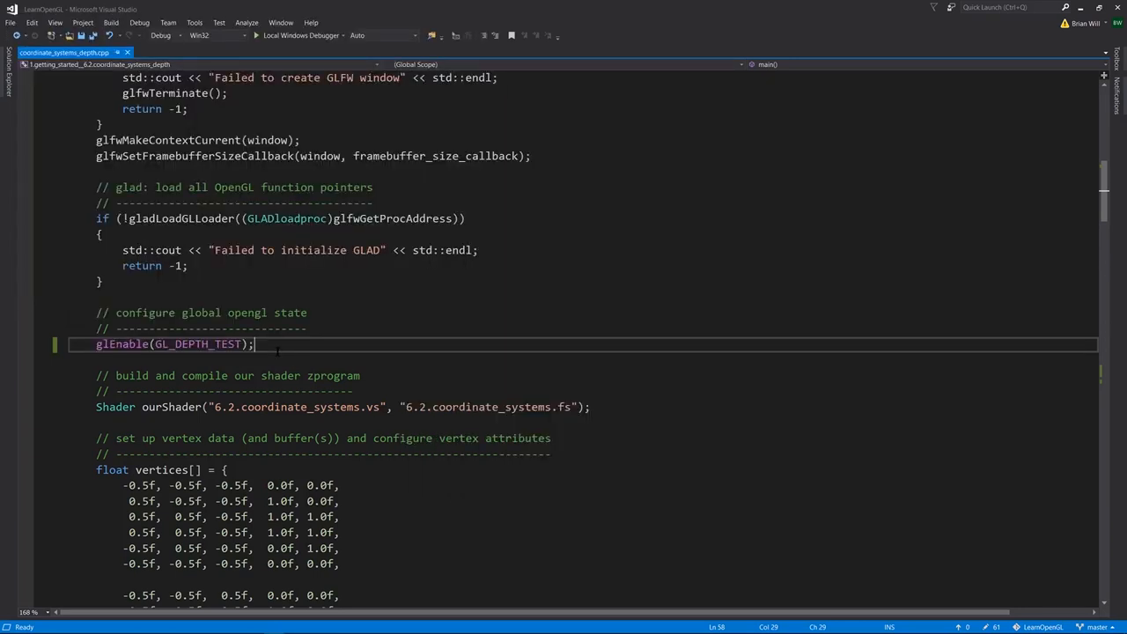
- Scroll to the depth example's render loop and mark the model rotation line among its transforms
scroll(down, 3)
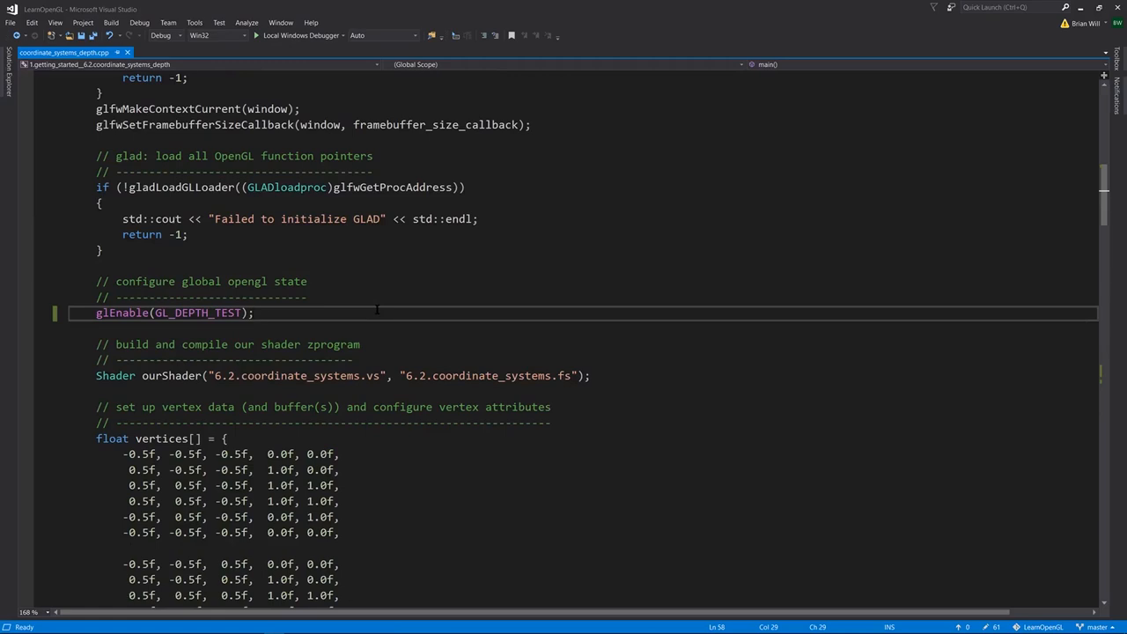
scroll(down, 3)
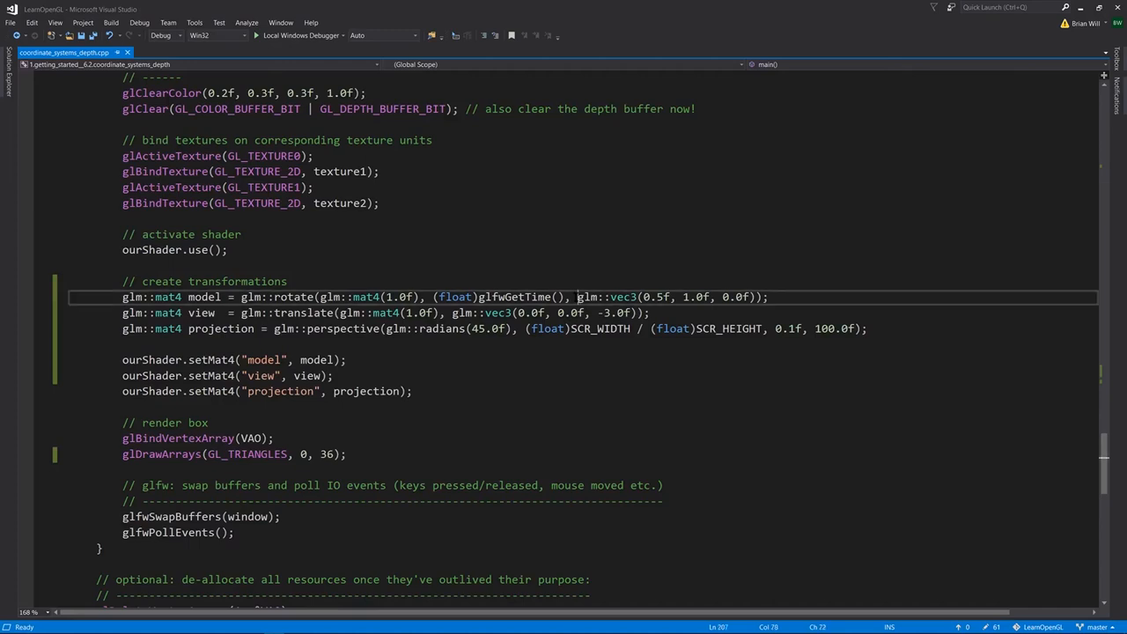
drag(577, 296, 757, 296)
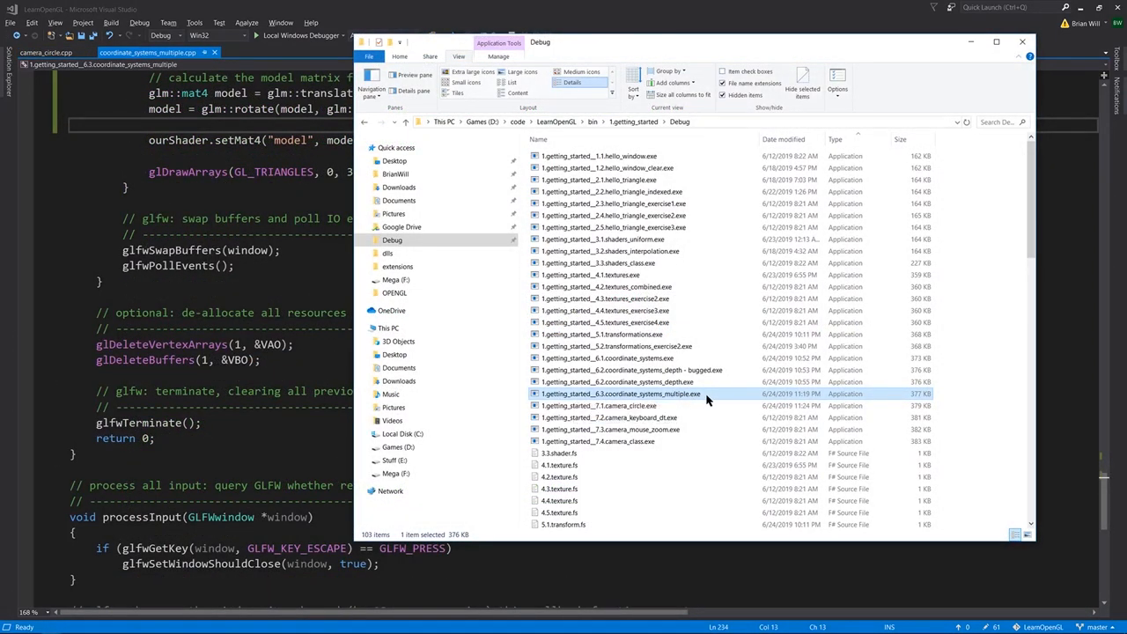
- Launch the 6.3 multiple cubes example and return to its cubePositions source code
double_click(620, 394)
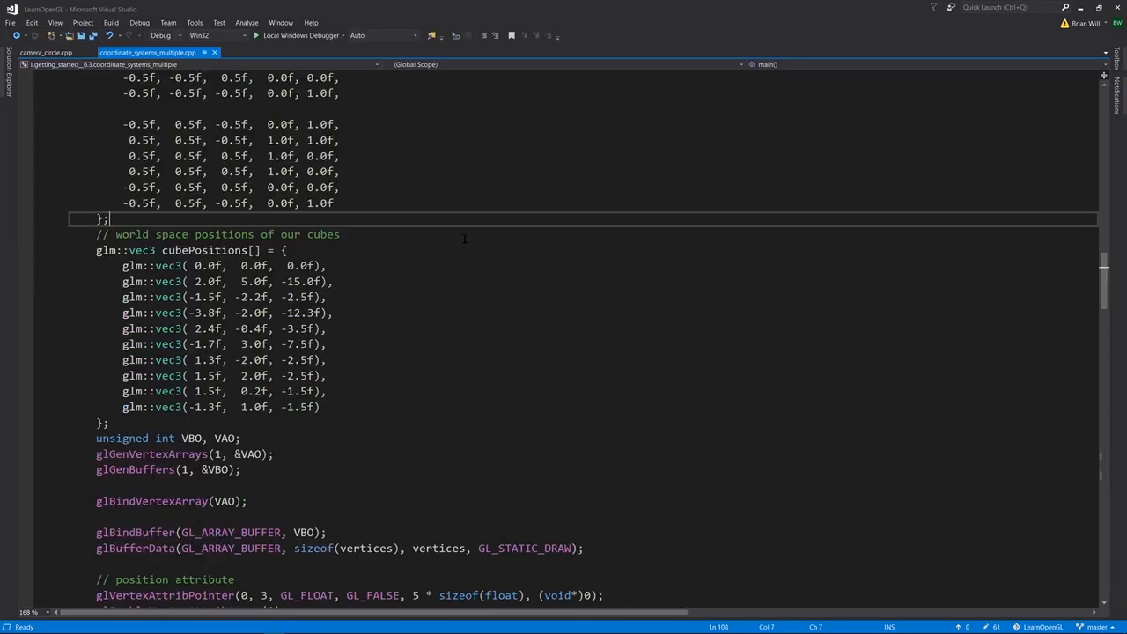
mouse_move(477, 236)
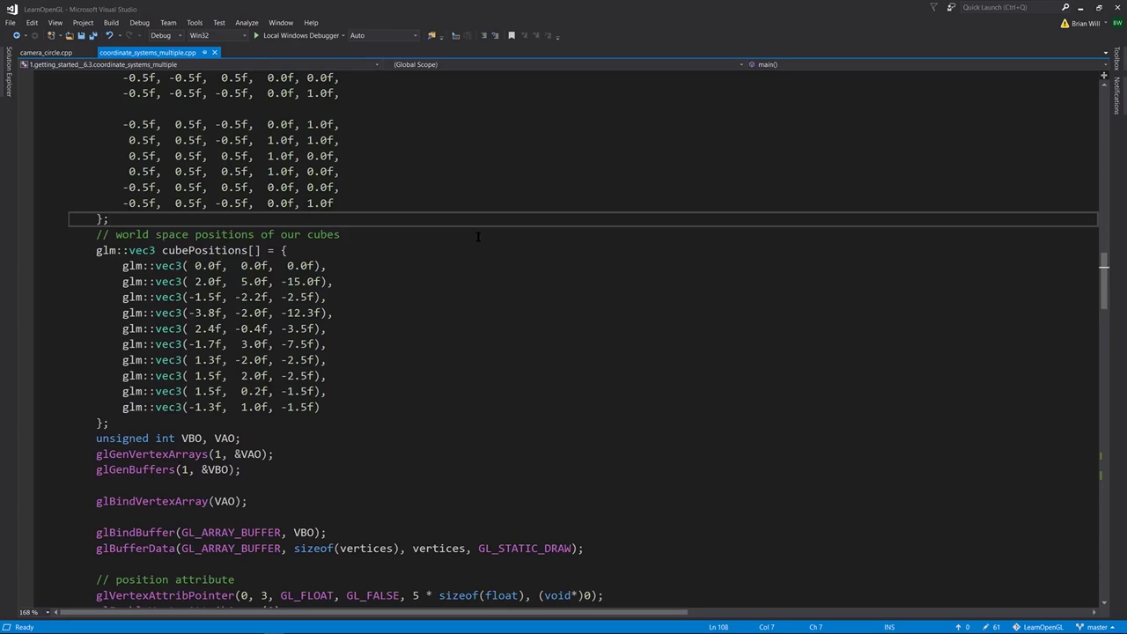
double_click(204, 250)
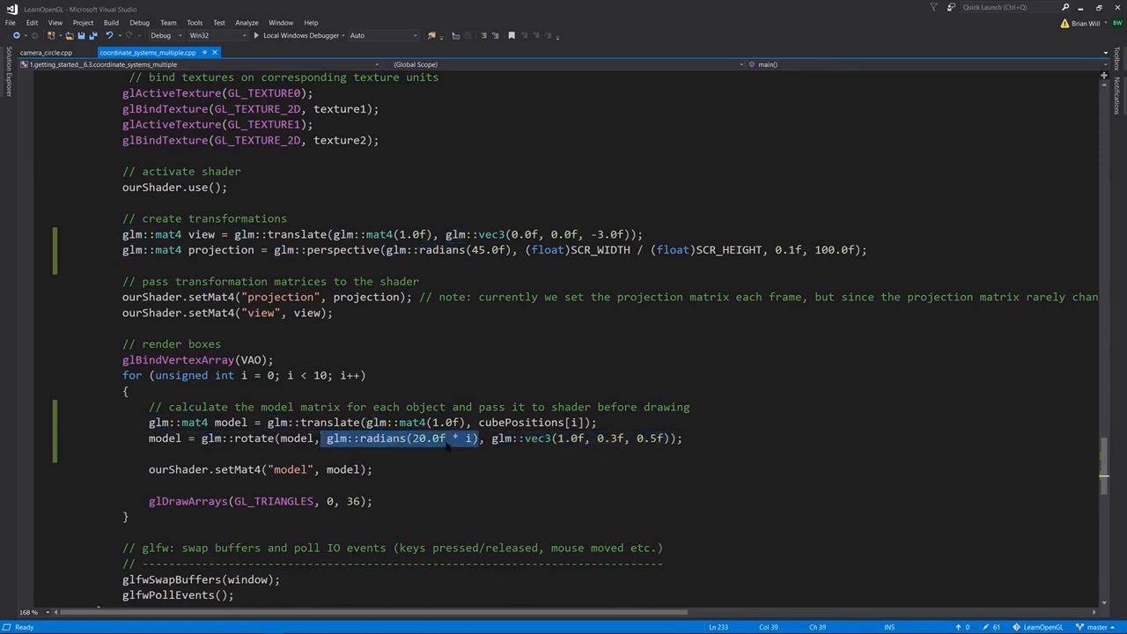
mouse_move(431, 437)
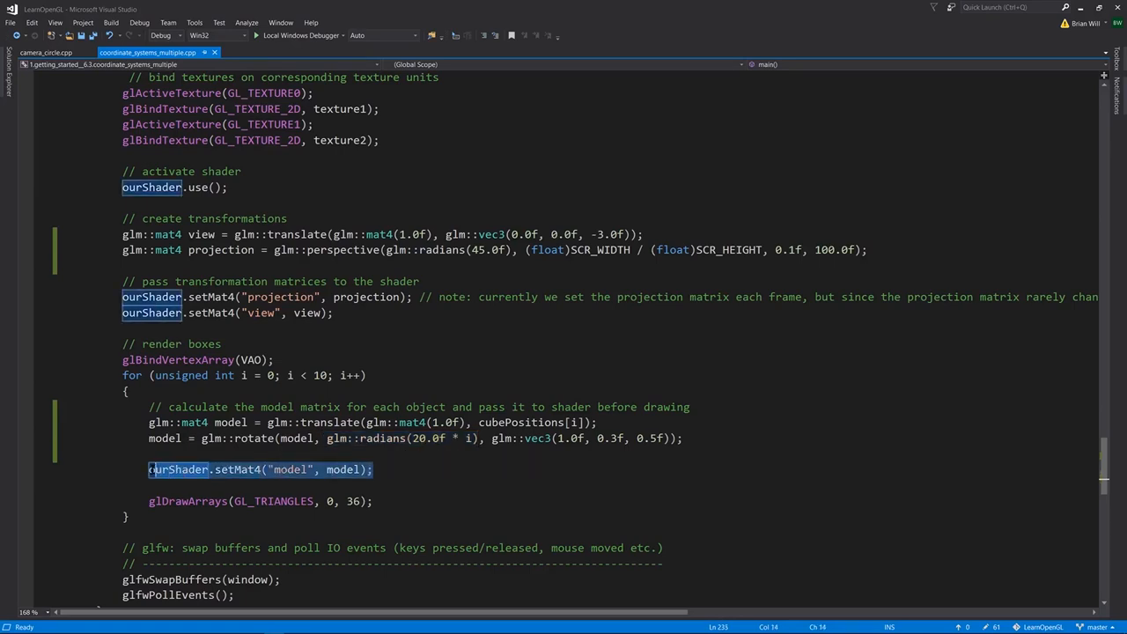
mouse_move(187, 499)
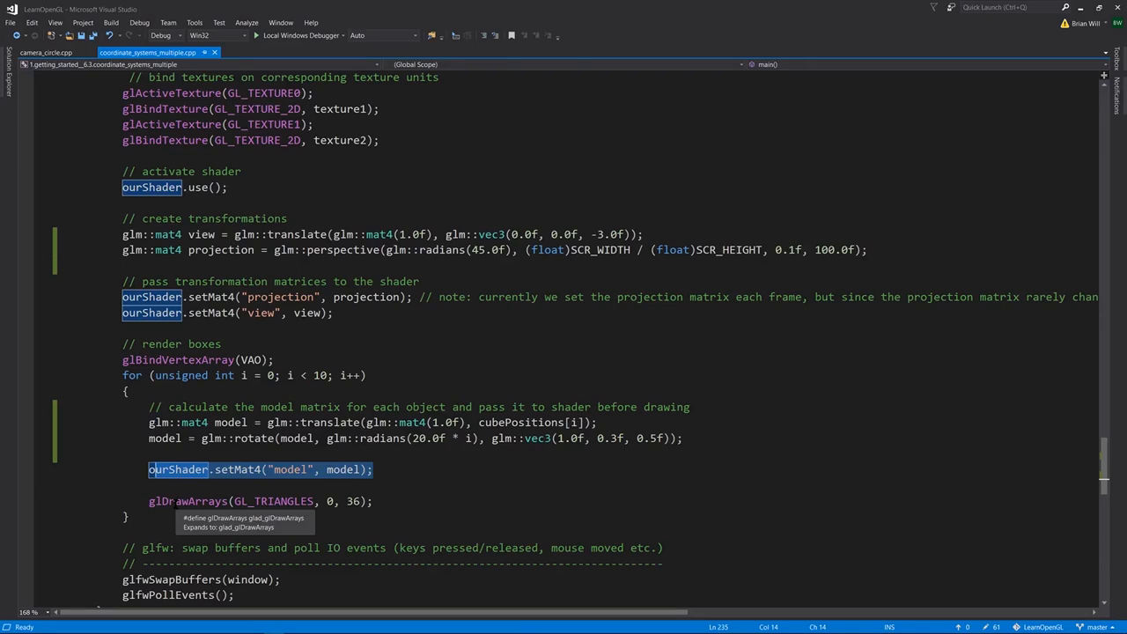
mouse_move(342, 491)
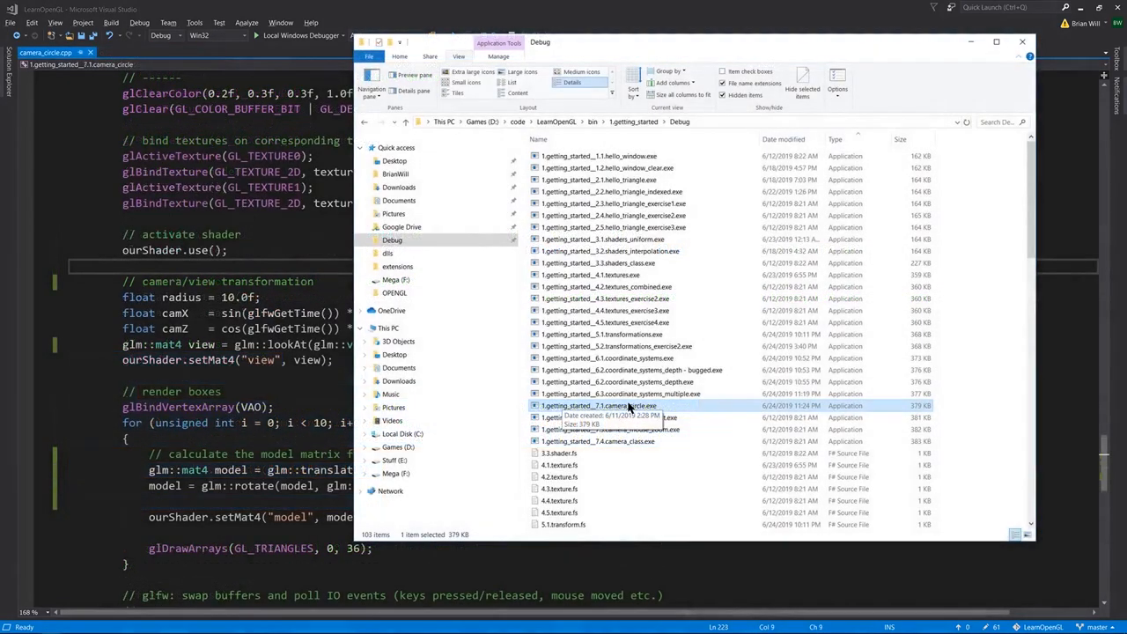
mouse_move(637, 405)
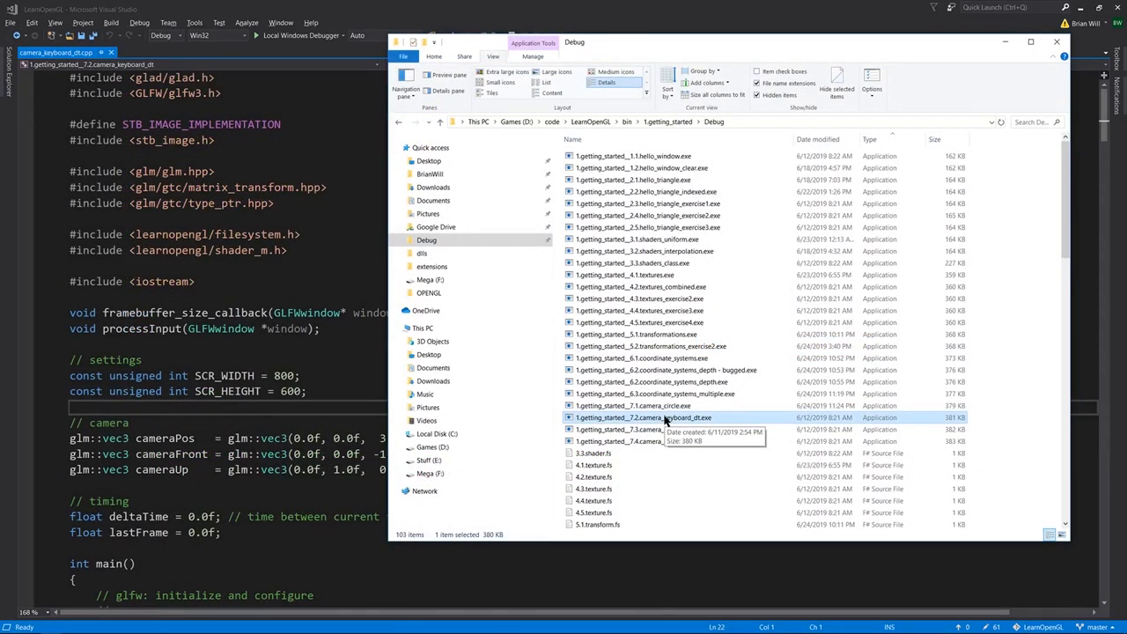
- Launch 7.2 camera_keyboard_dt, then select cameraPos and the frame-timing comment and variables
double_click(651, 417)
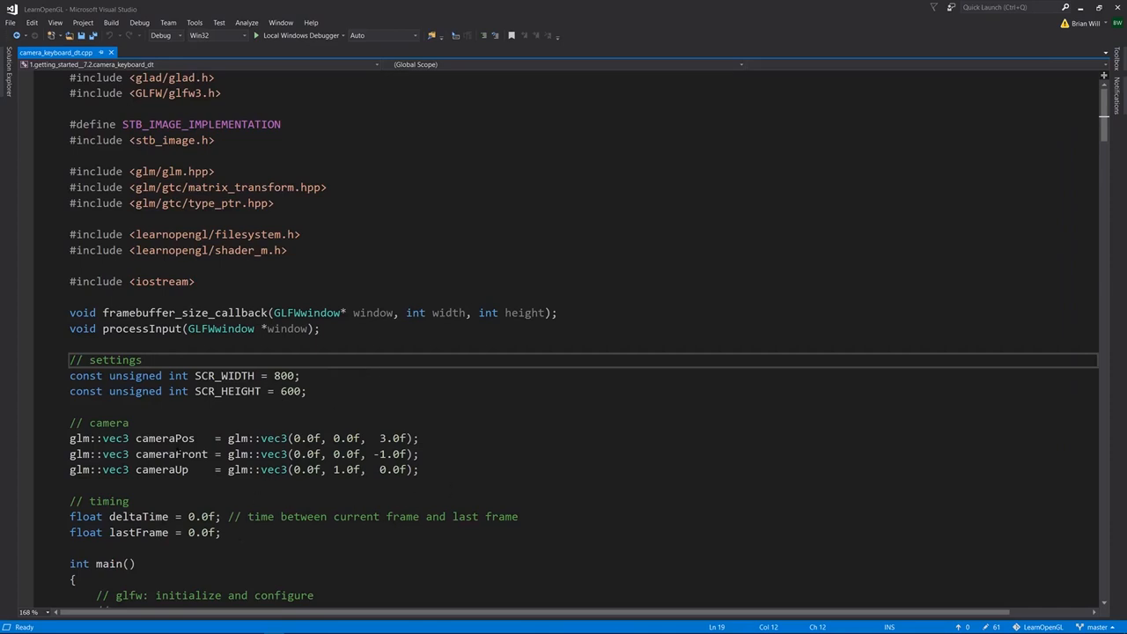
double_click(165, 437)
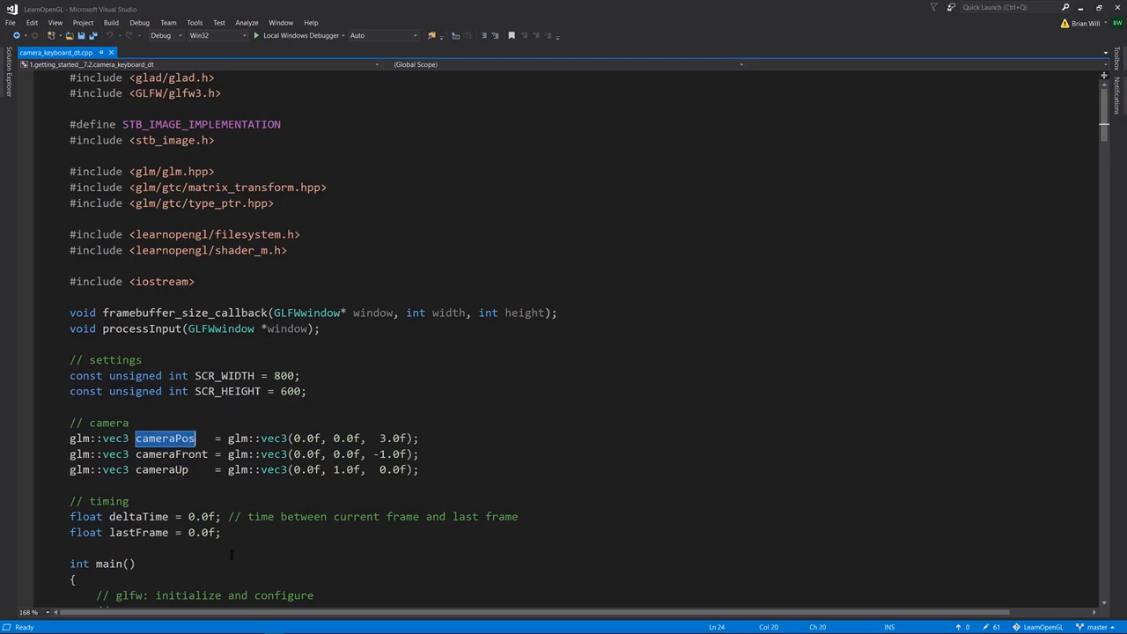
drag(70, 500, 220, 532)
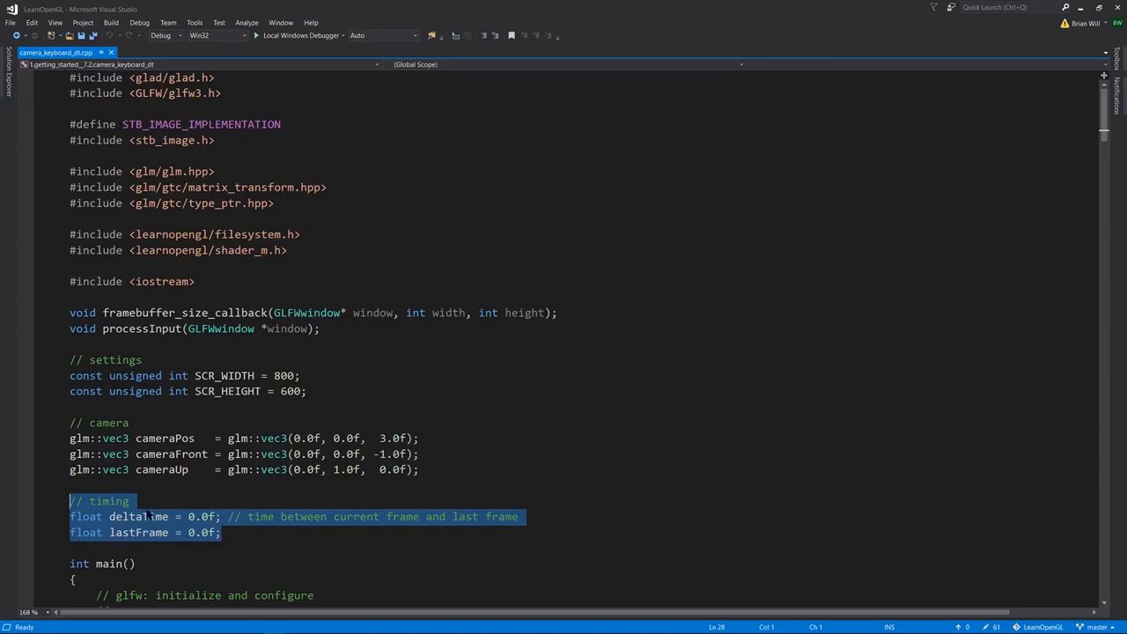
scroll(down, 3)
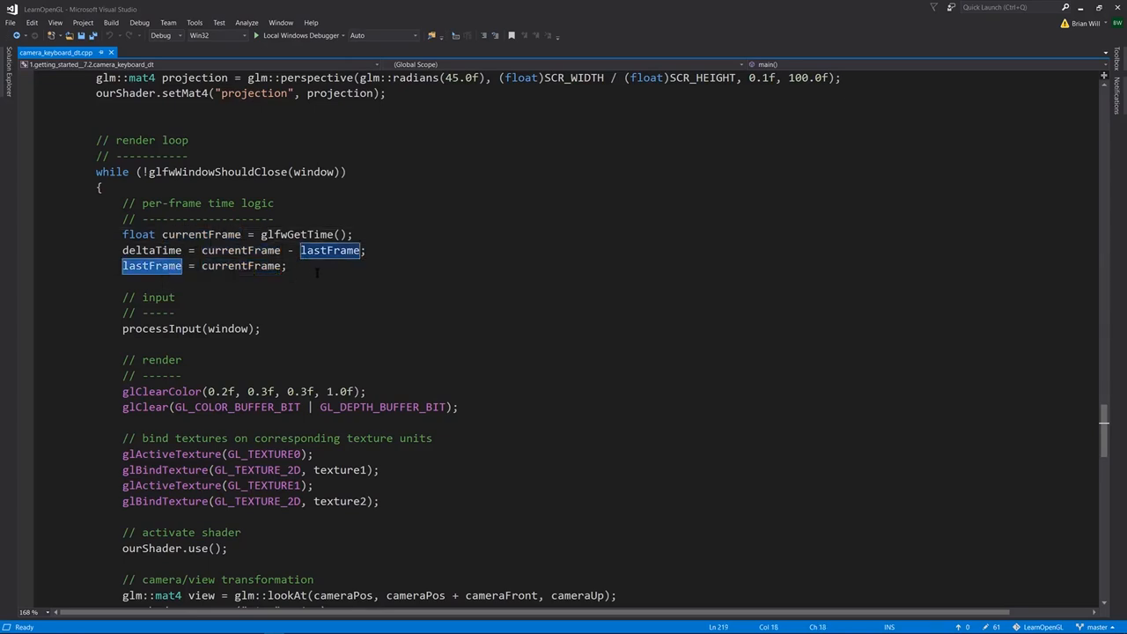
scroll(down, 3)
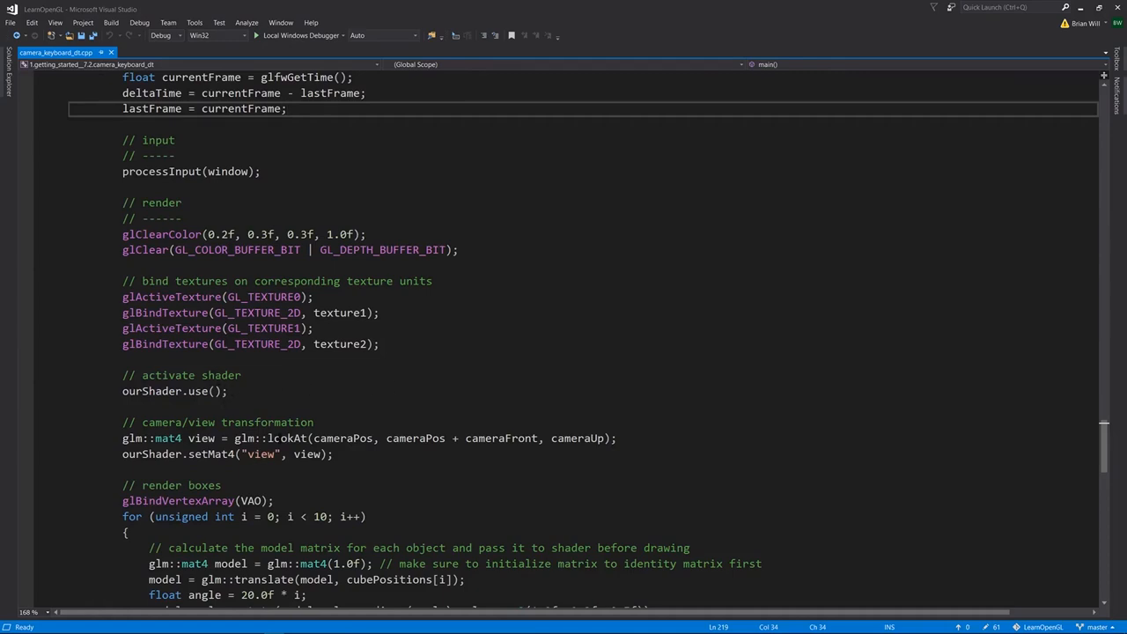
double_click(345, 437)
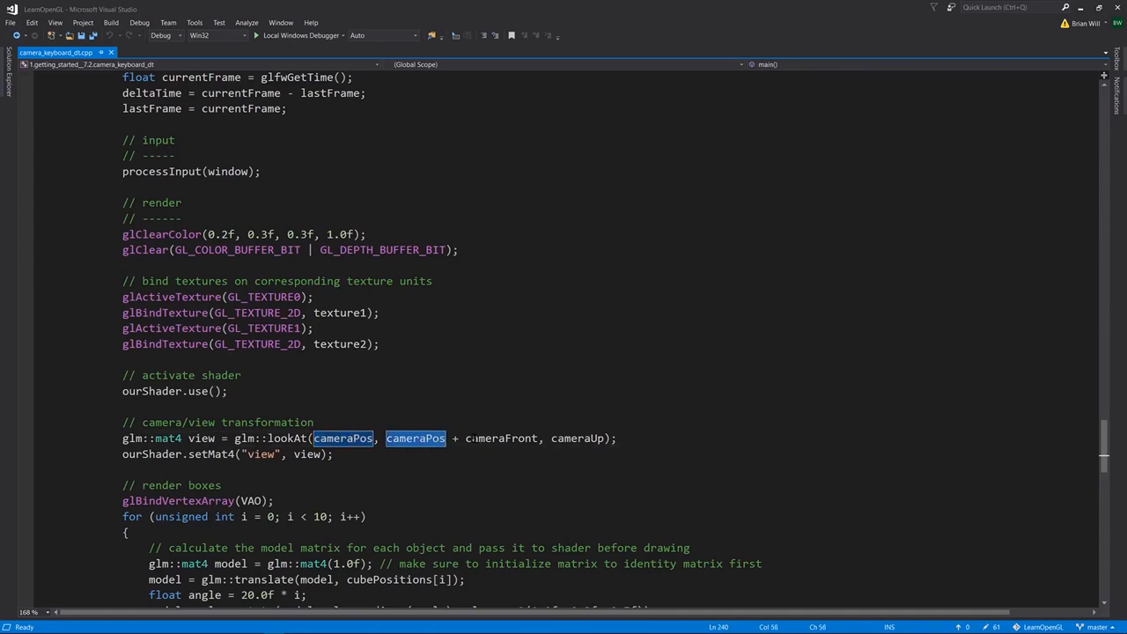
mouse_move(500, 438)
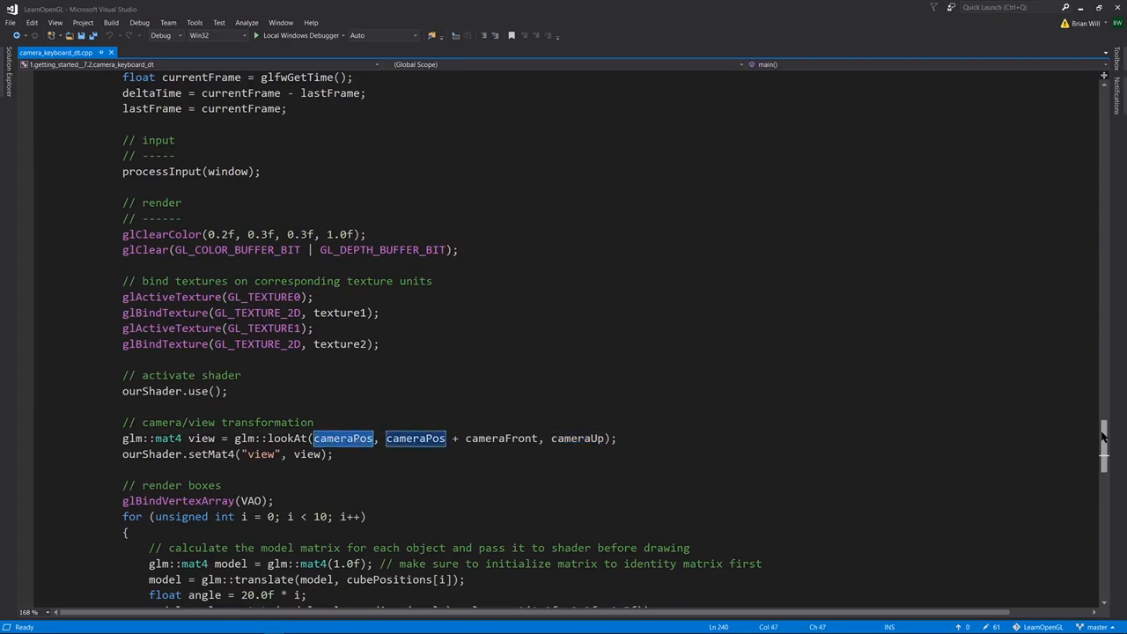
scroll(down, 3)
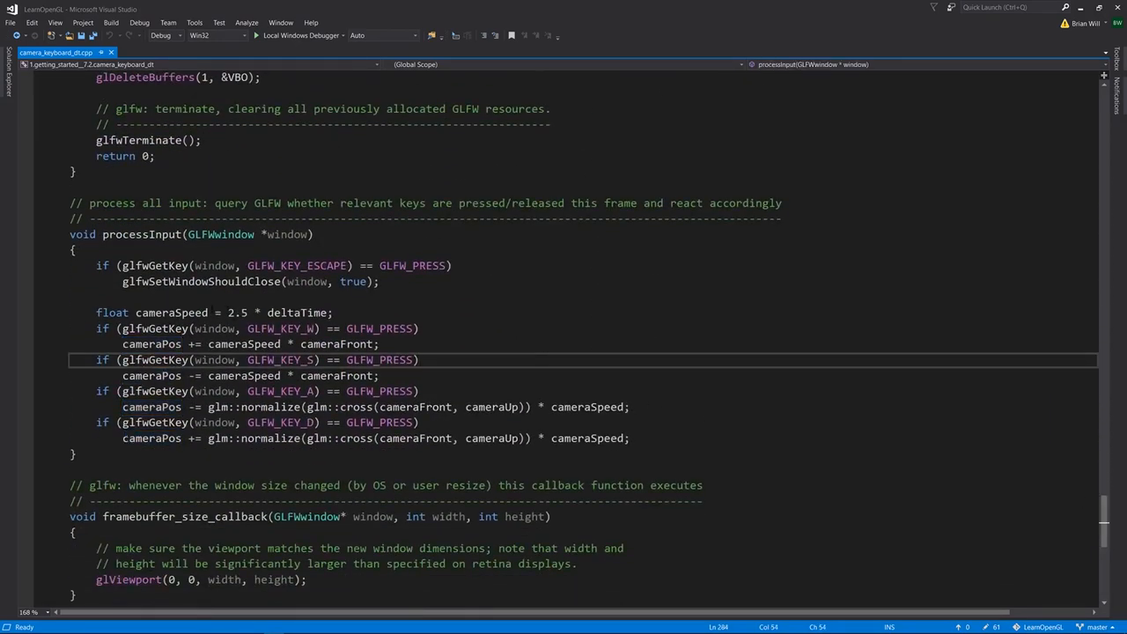
mouse_move(173, 329)
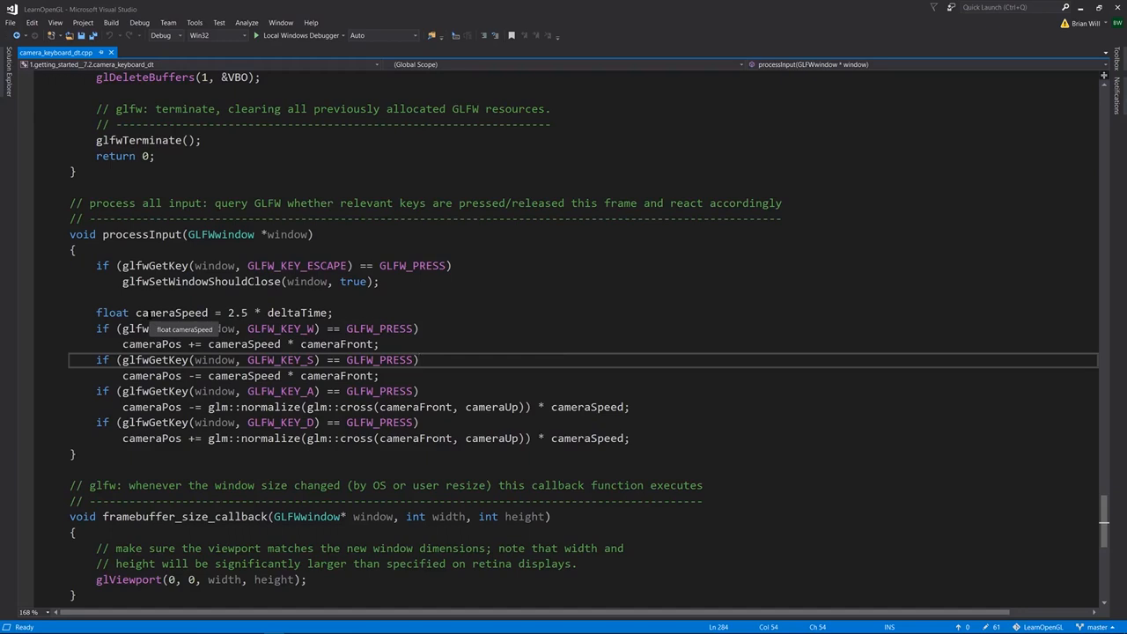
- Mark cameraSpeed and the strafe lines in processInput's W, A, S, D movement code
double_click(300, 313)
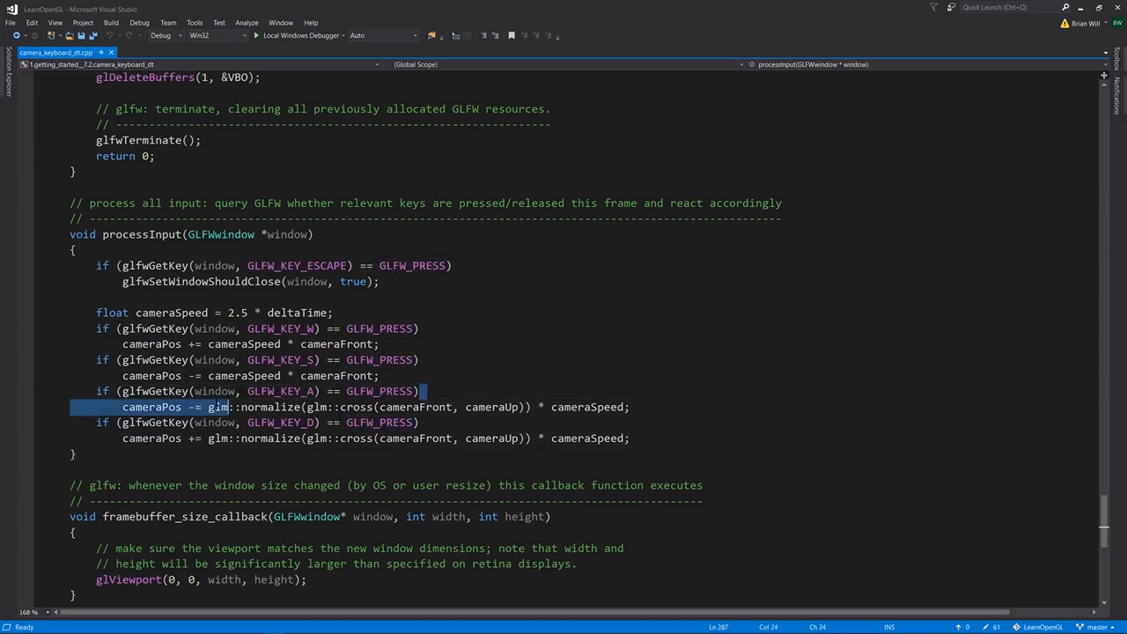
click(433, 423)
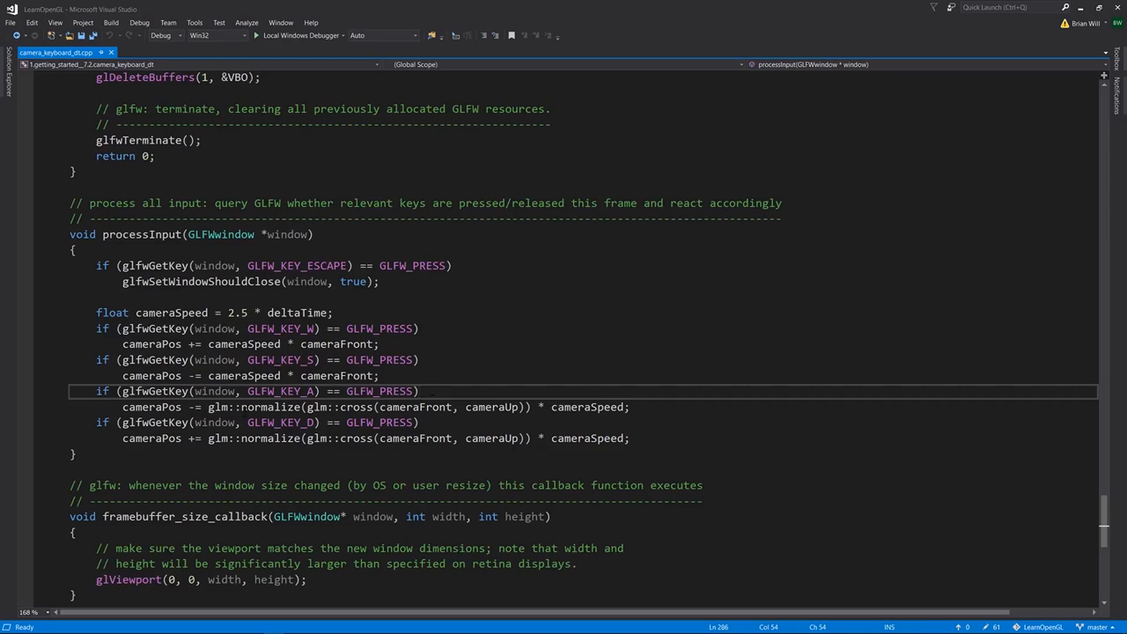
double_click(588, 407)
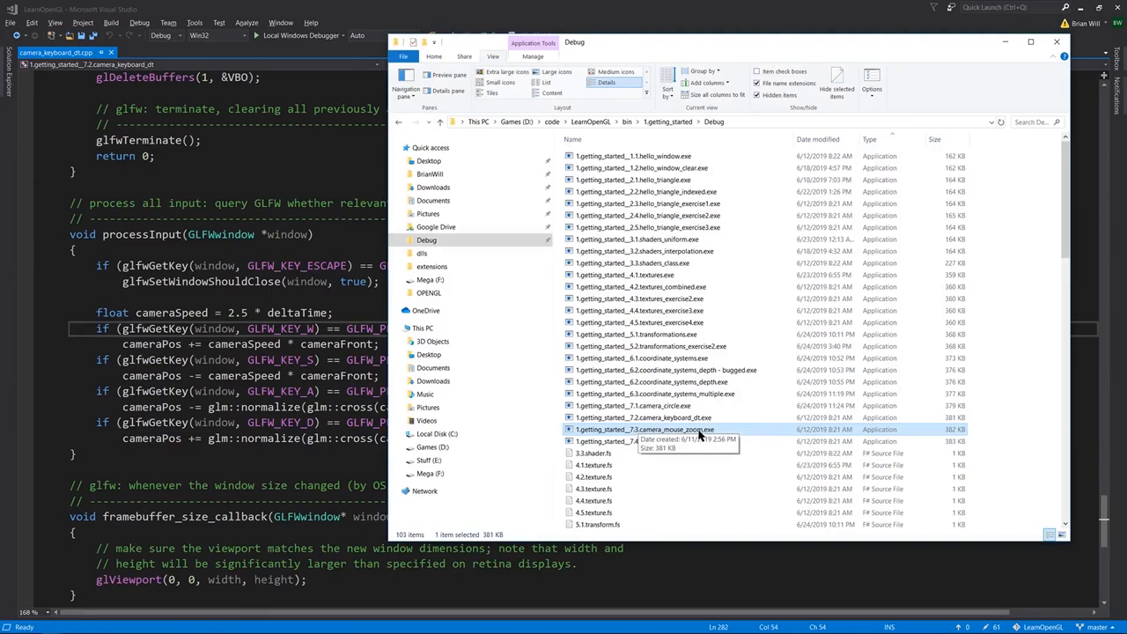
- Run the camera_mouse_zoom executable from the Debug build folder
double_click(641, 429)
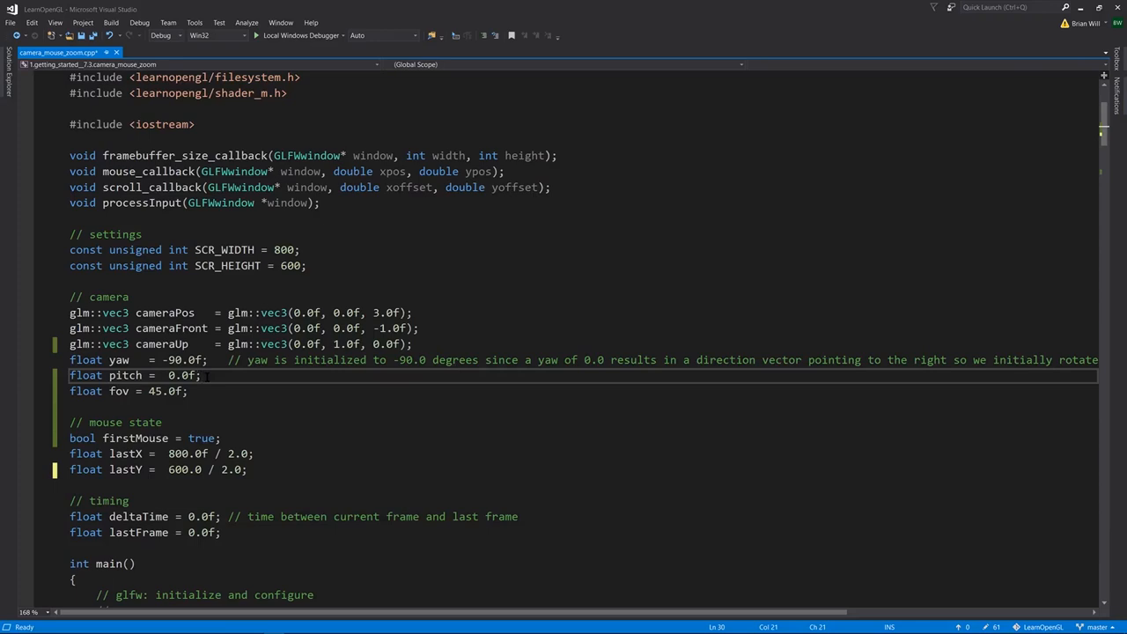
drag(70, 455, 246, 469)
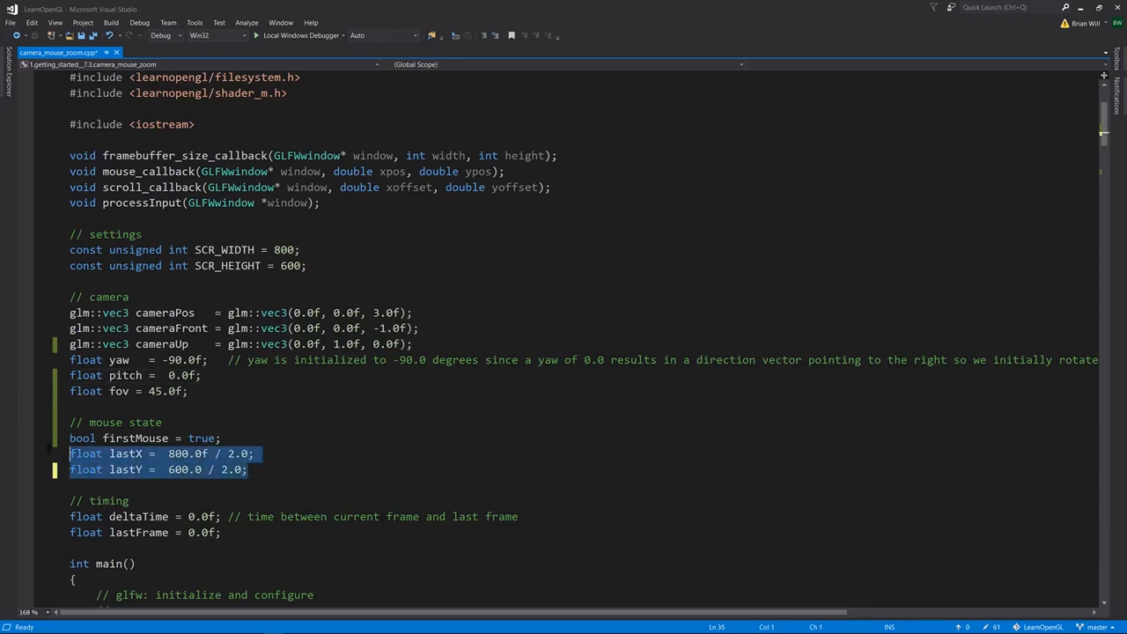
drag(71, 469, 247, 422)
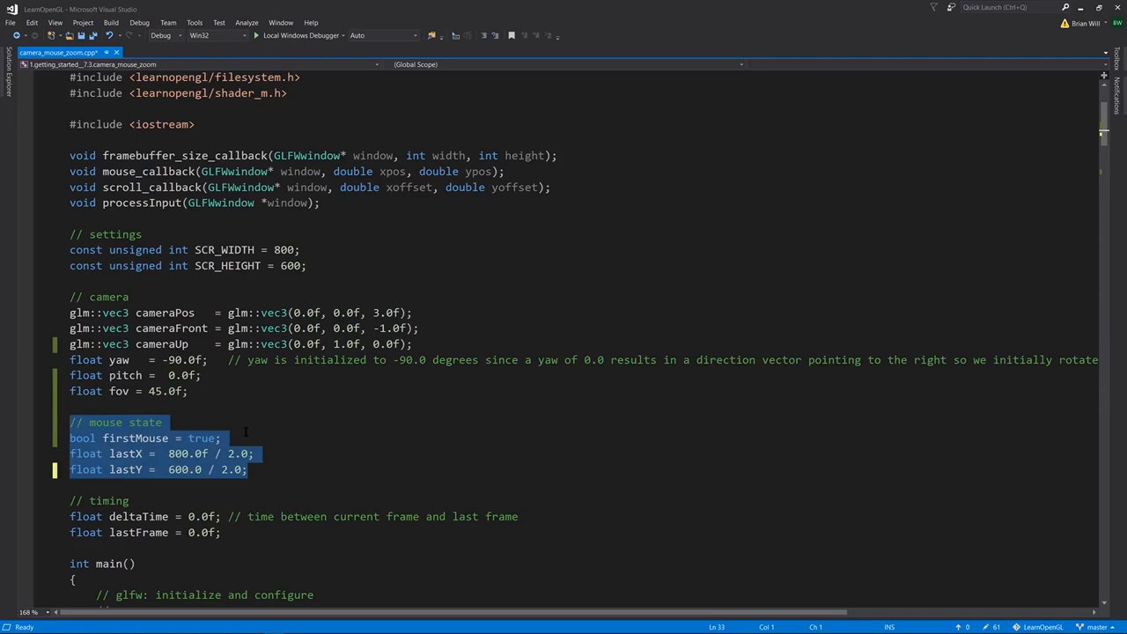
mouse_move(218, 431)
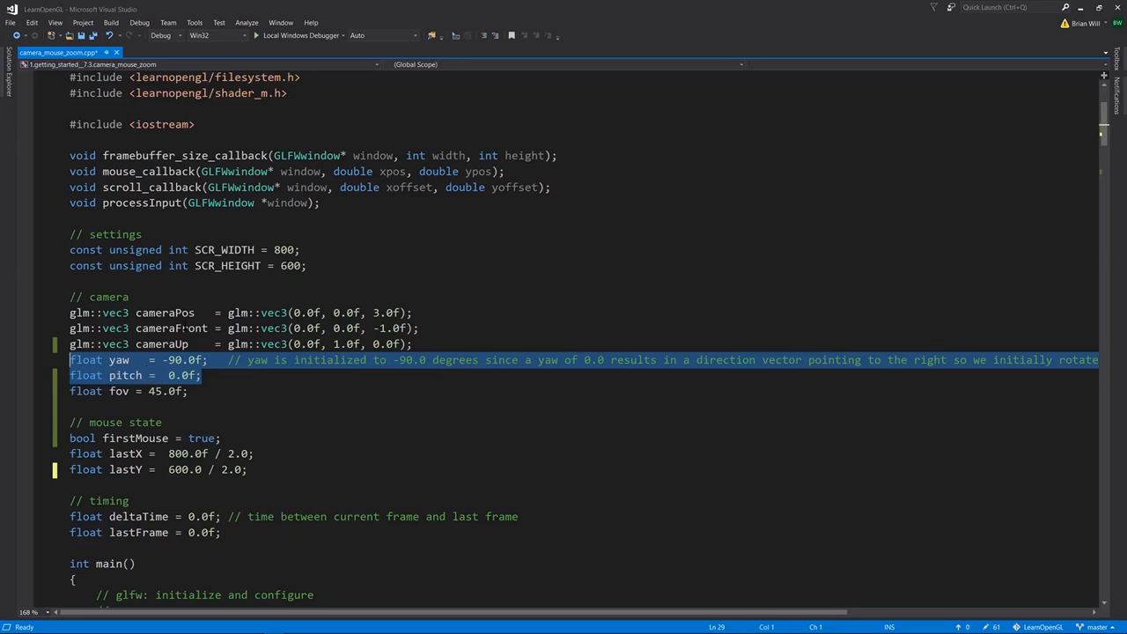
double_click(172, 327)
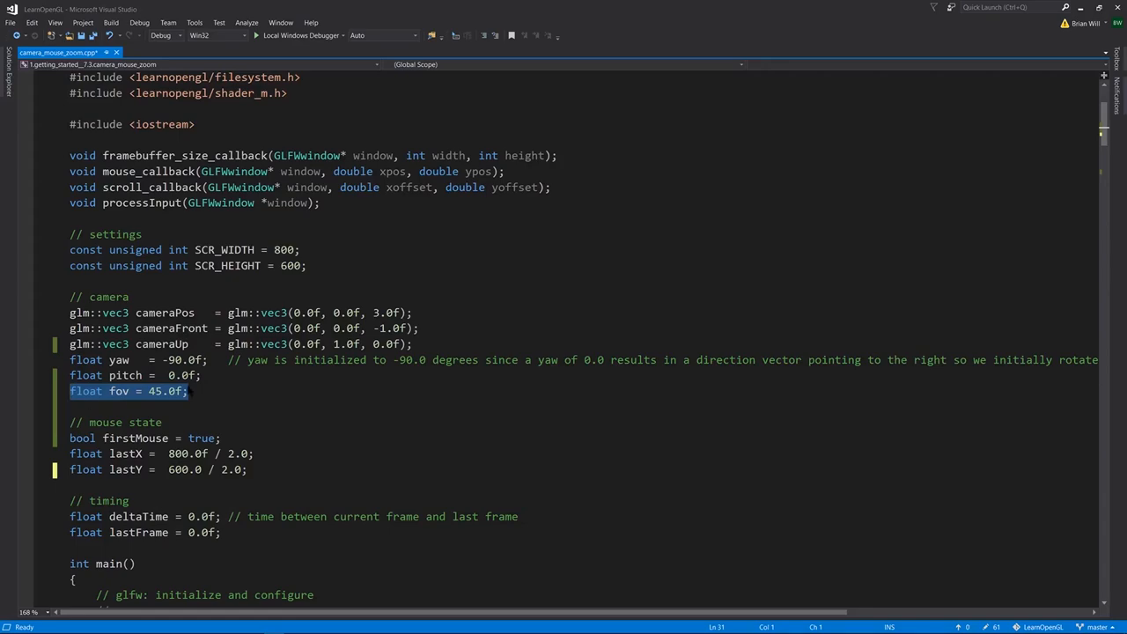
scroll(down, 3)
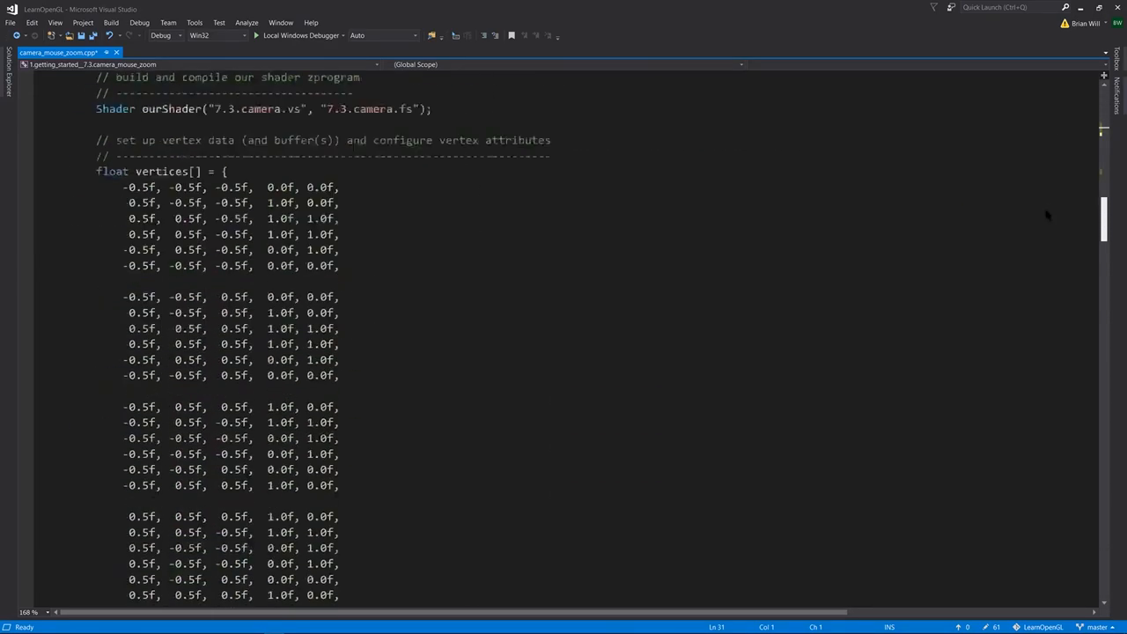
scroll(down, 3)
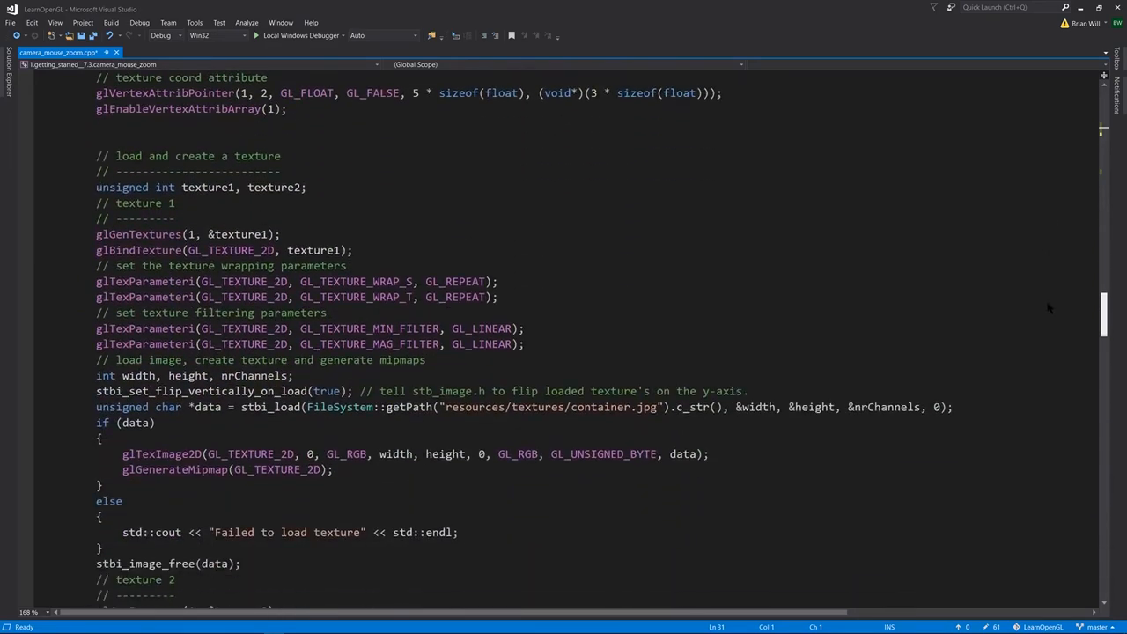
scroll(down, 3)
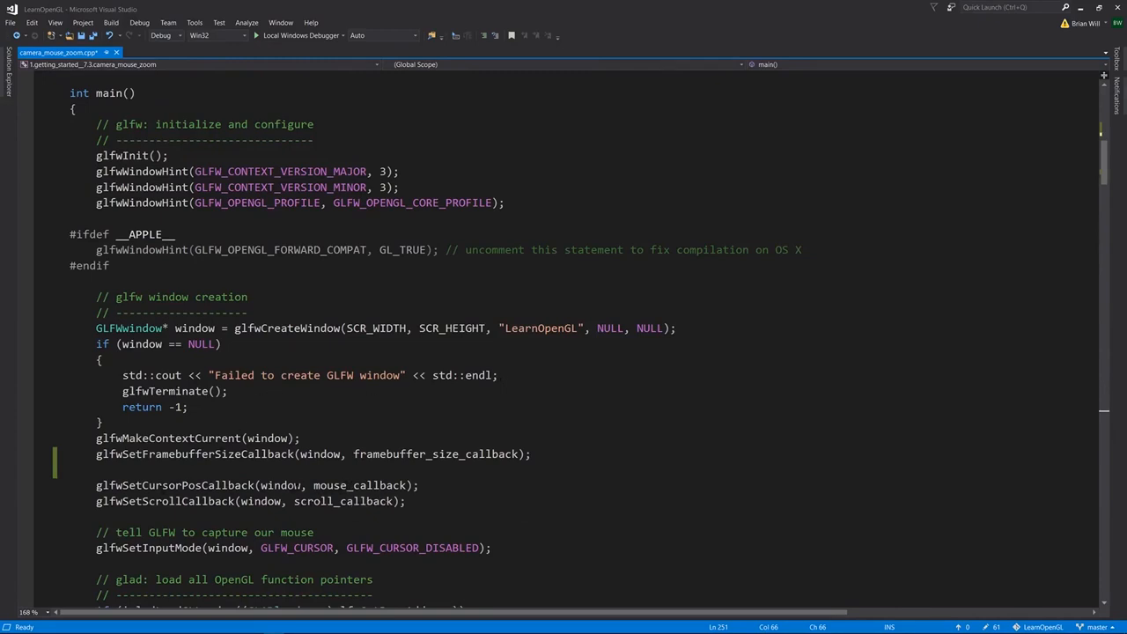
double_click(175, 486)
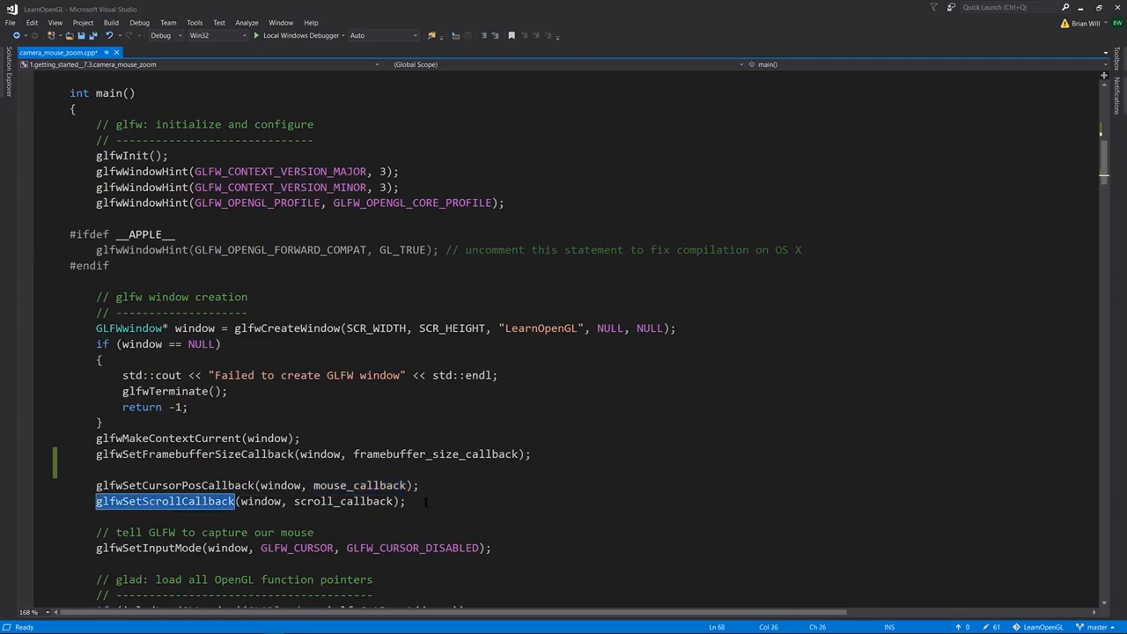
double_click(344, 500)
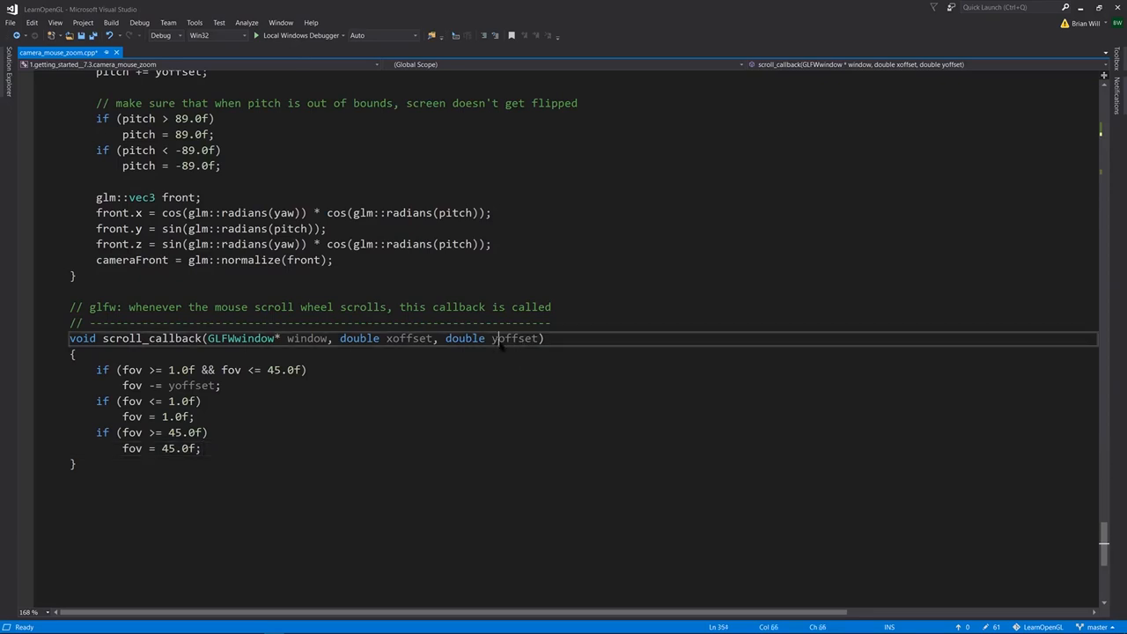
- Mark yoffset in scroll_callback, then move up to main's callback registration and cursor capture
double_click(409, 338)
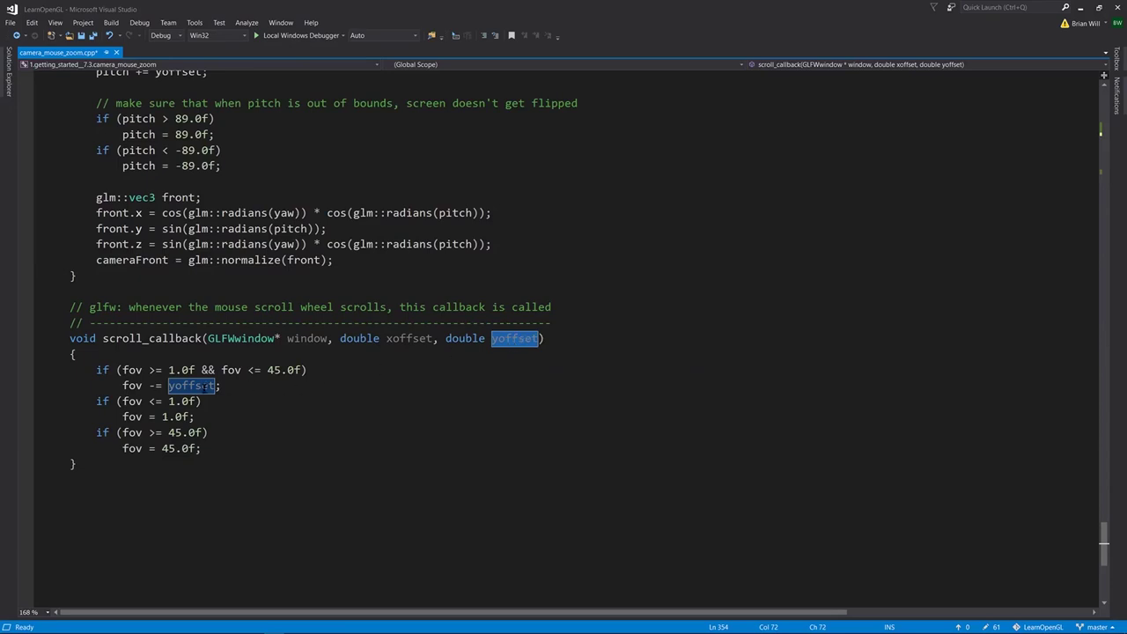
click(74, 352)
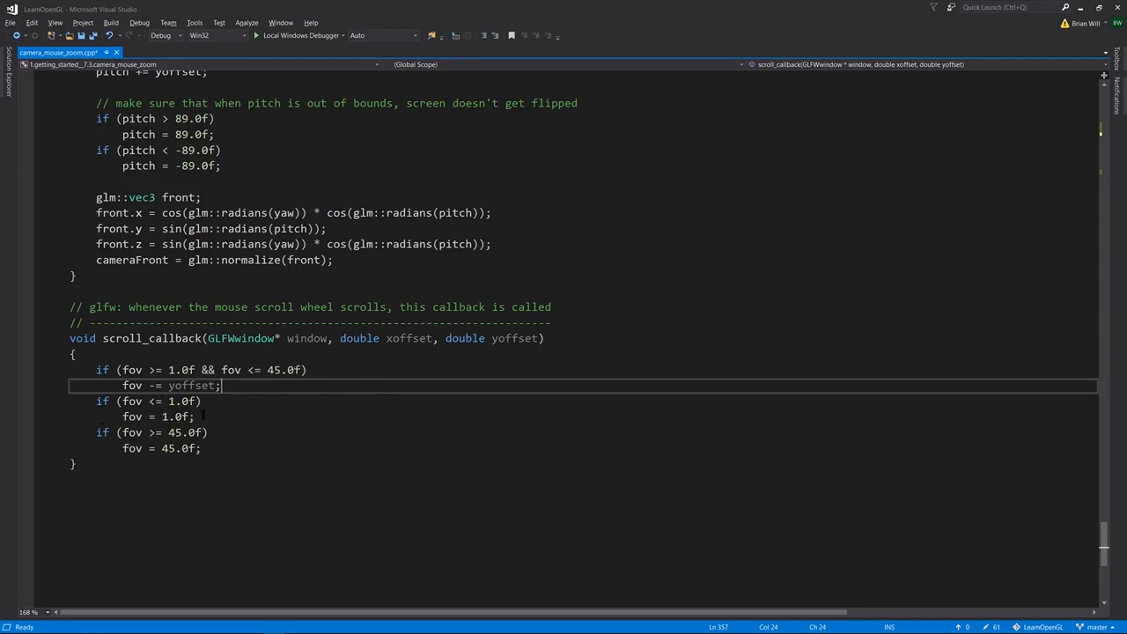
drag(96, 401, 201, 449)
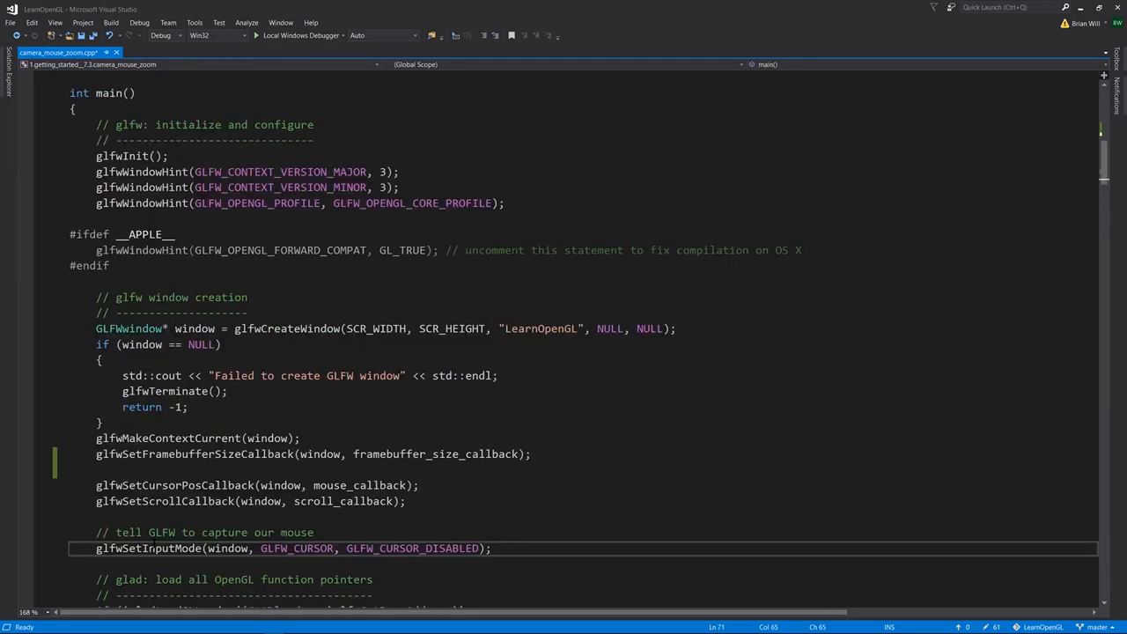
double_click(148, 548)
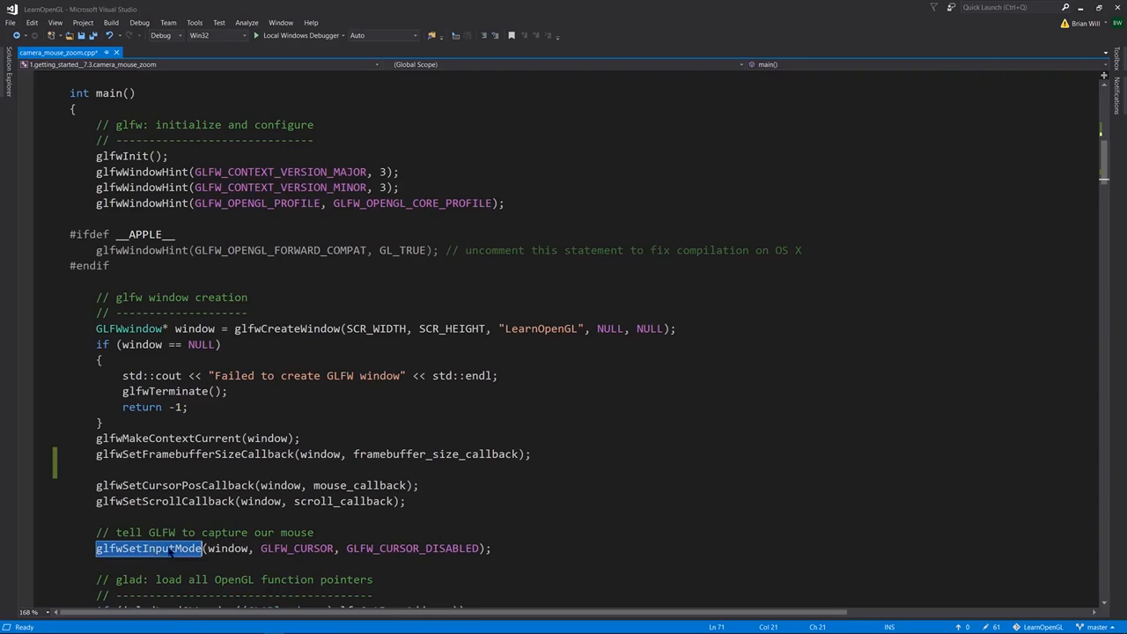
double_click(296, 549)
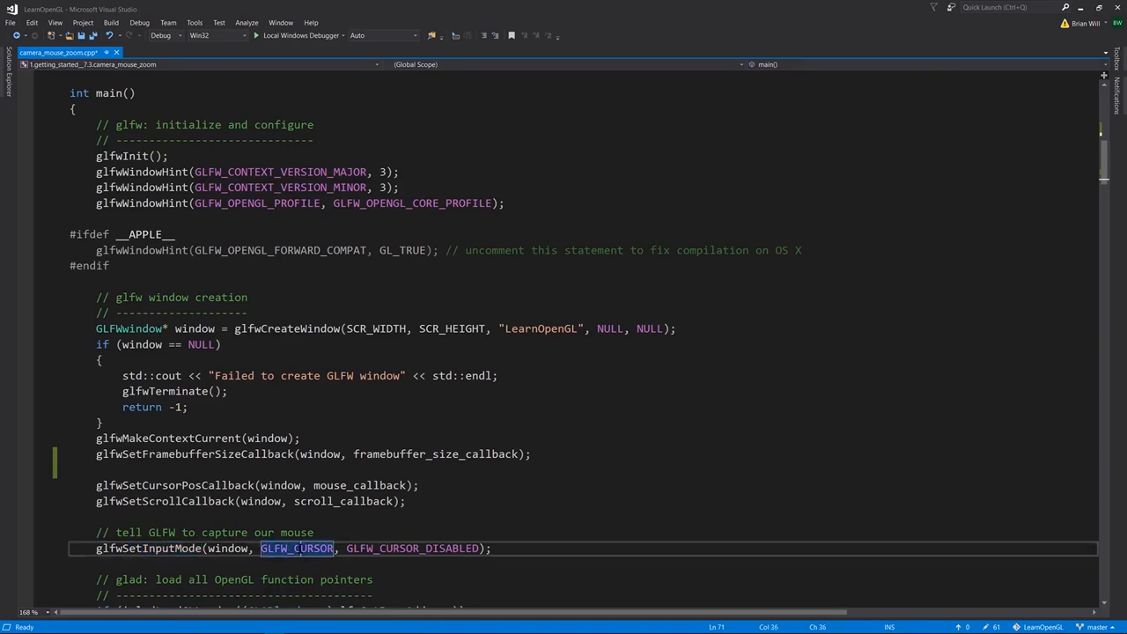
double_click(415, 548)
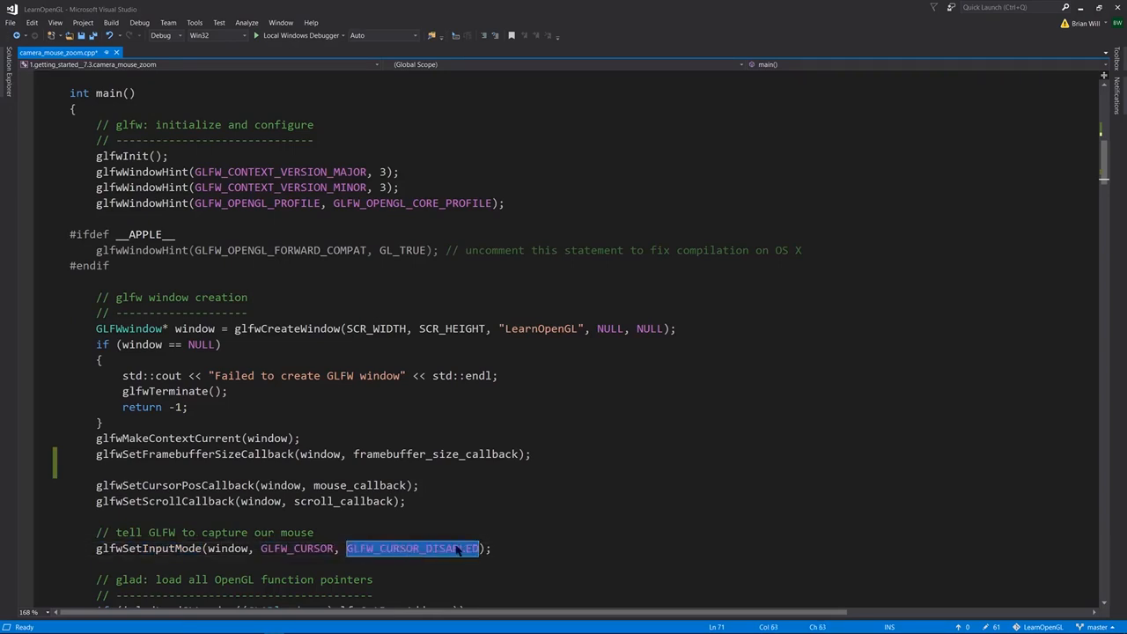
mouse_move(324, 530)
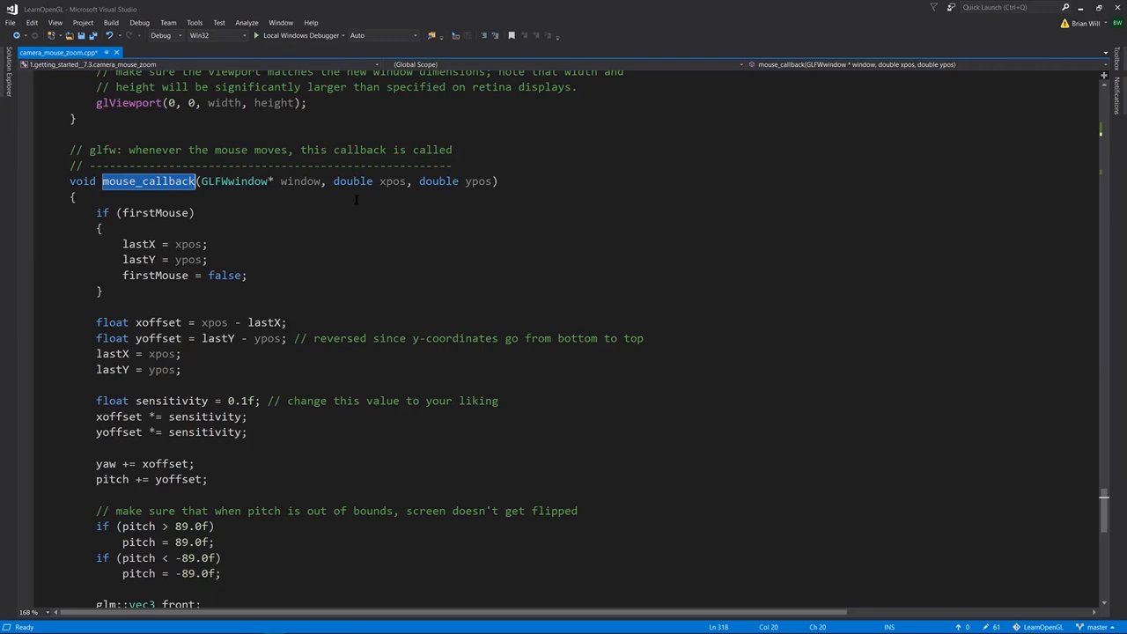
mouse_move(349, 204)
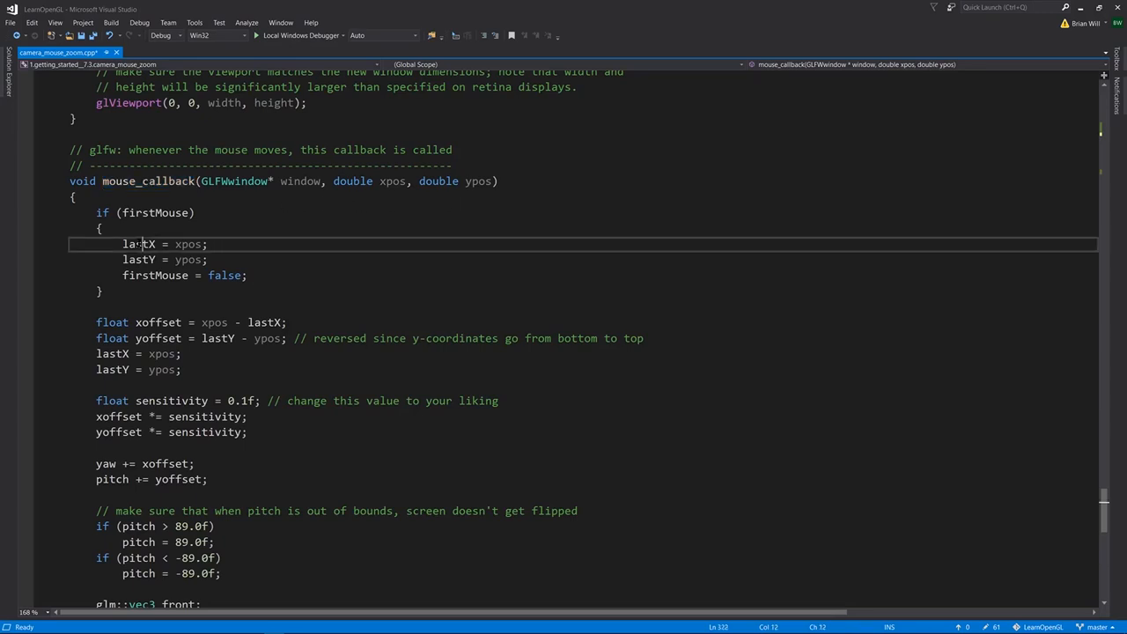
double_click(137, 258)
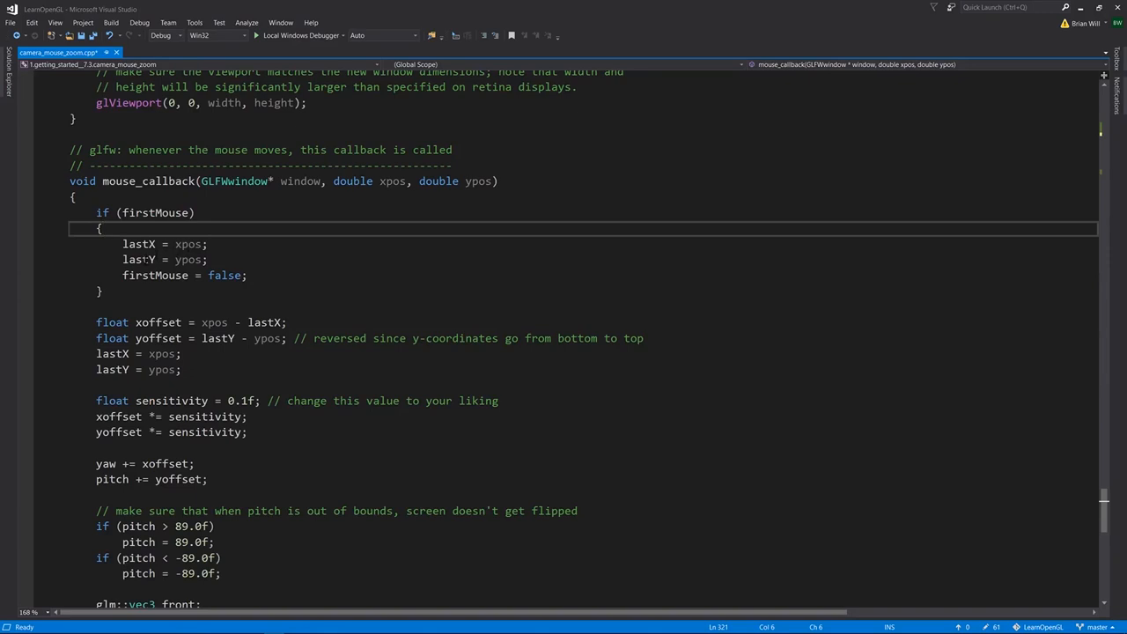
double_click(225, 275)
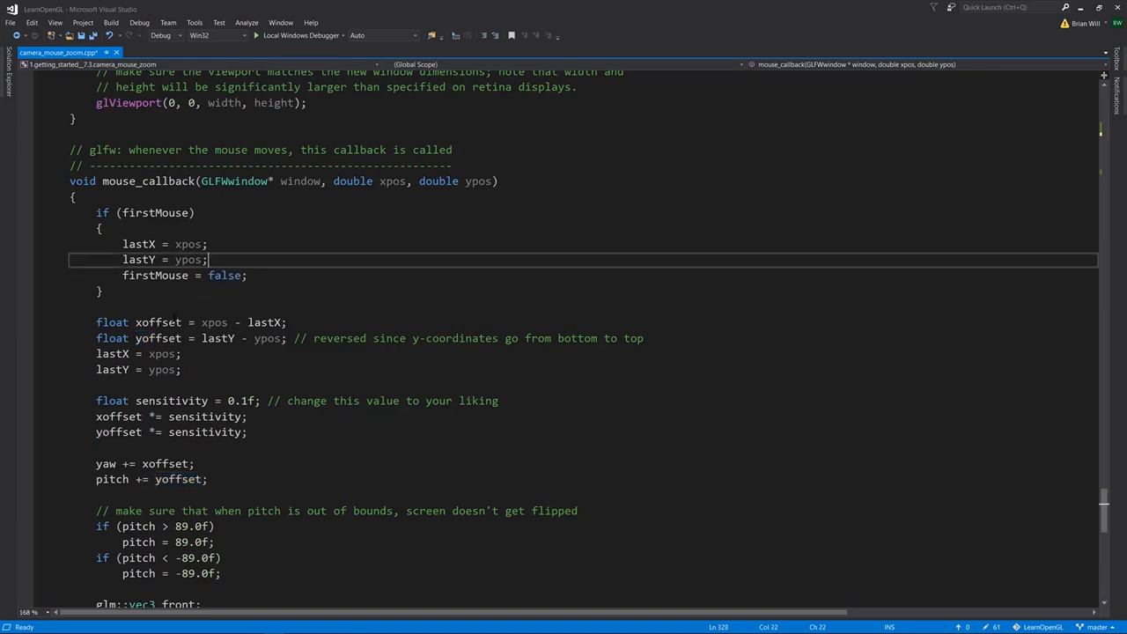
double_click(158, 338)
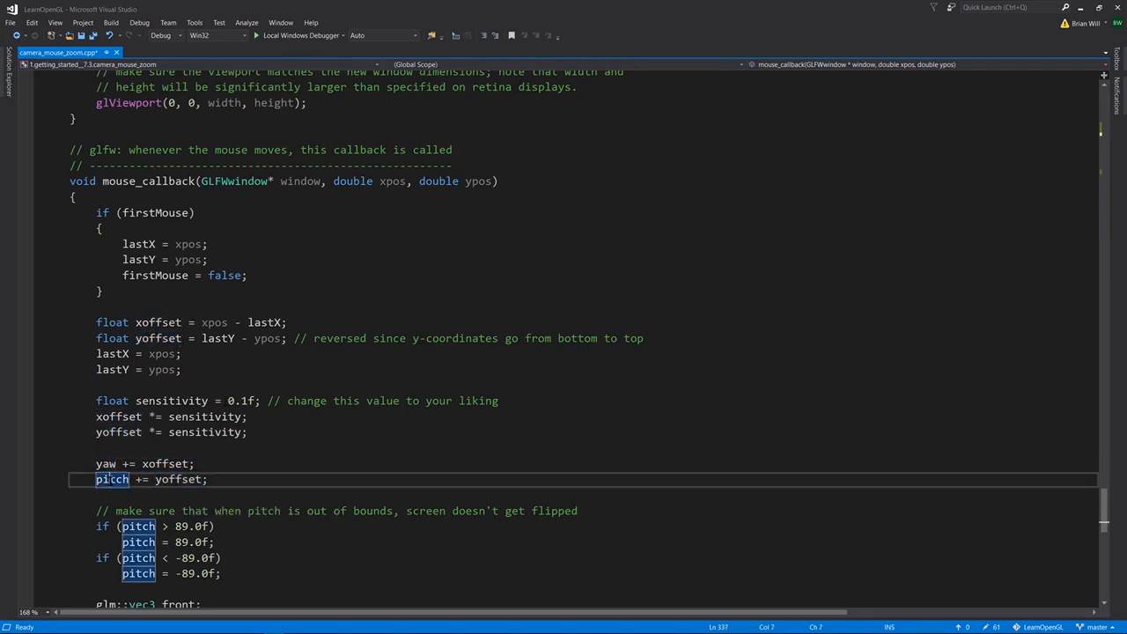
mouse_move(226, 431)
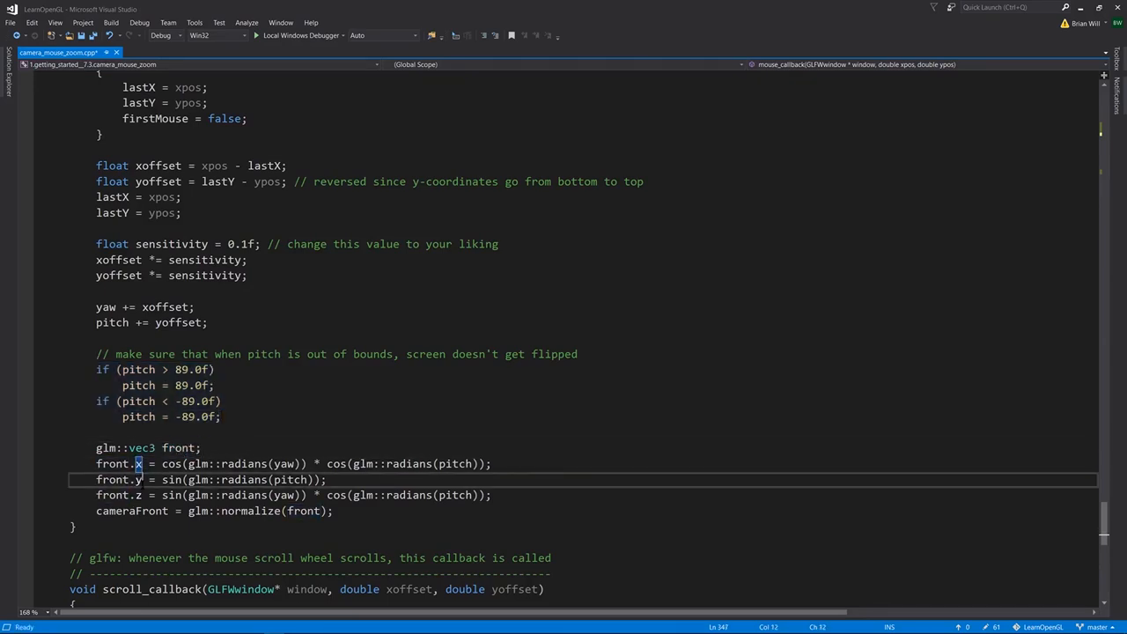
drag(162, 465, 326, 479)
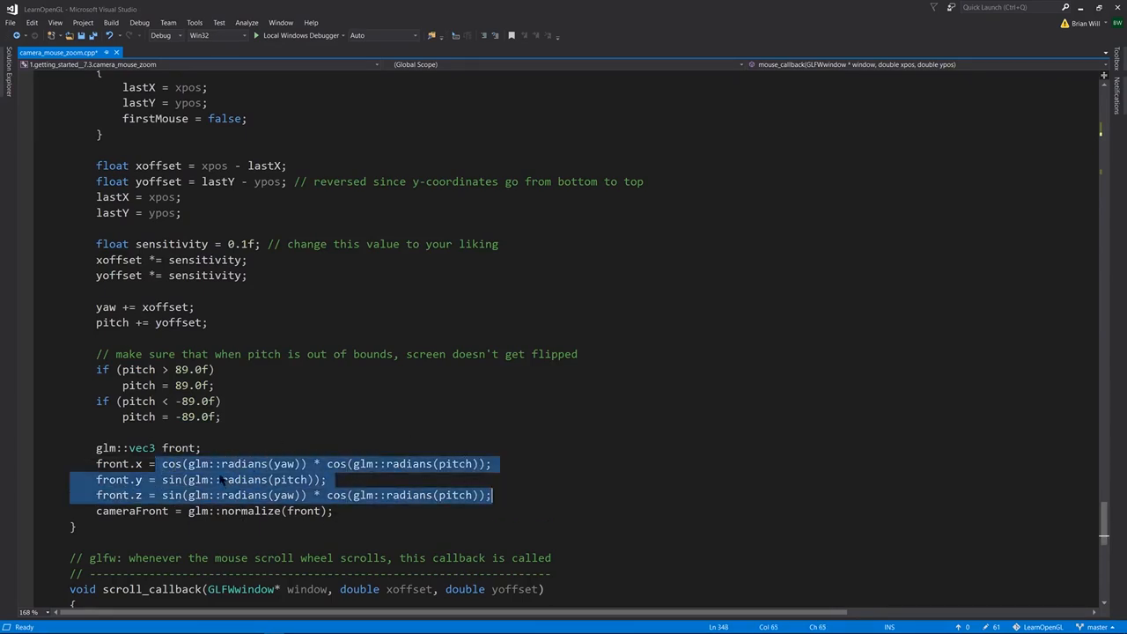
double_click(250, 511)
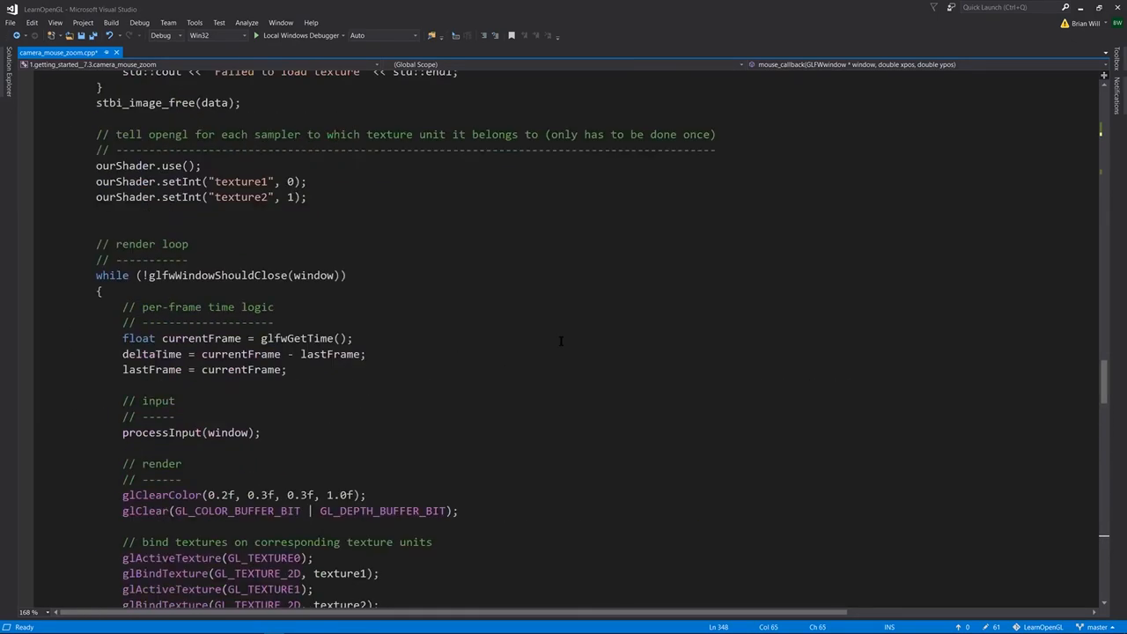
- Mark the glm::lookAt view matrix call and the glfwPollEvents call in the render loop
scroll(down, 3)
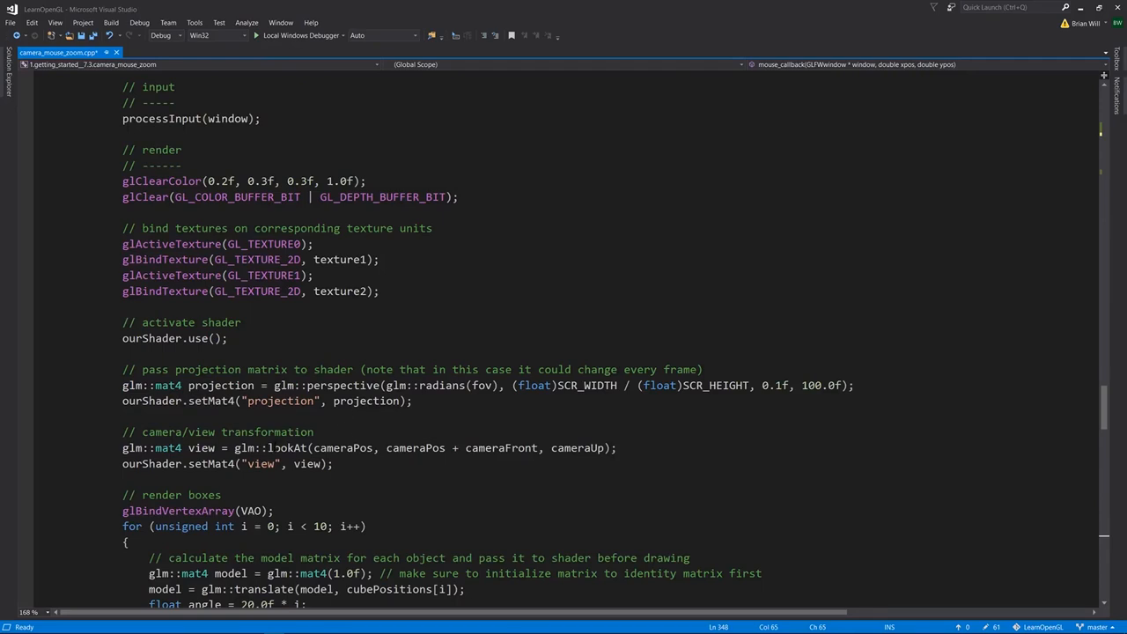
double_click(286, 448)
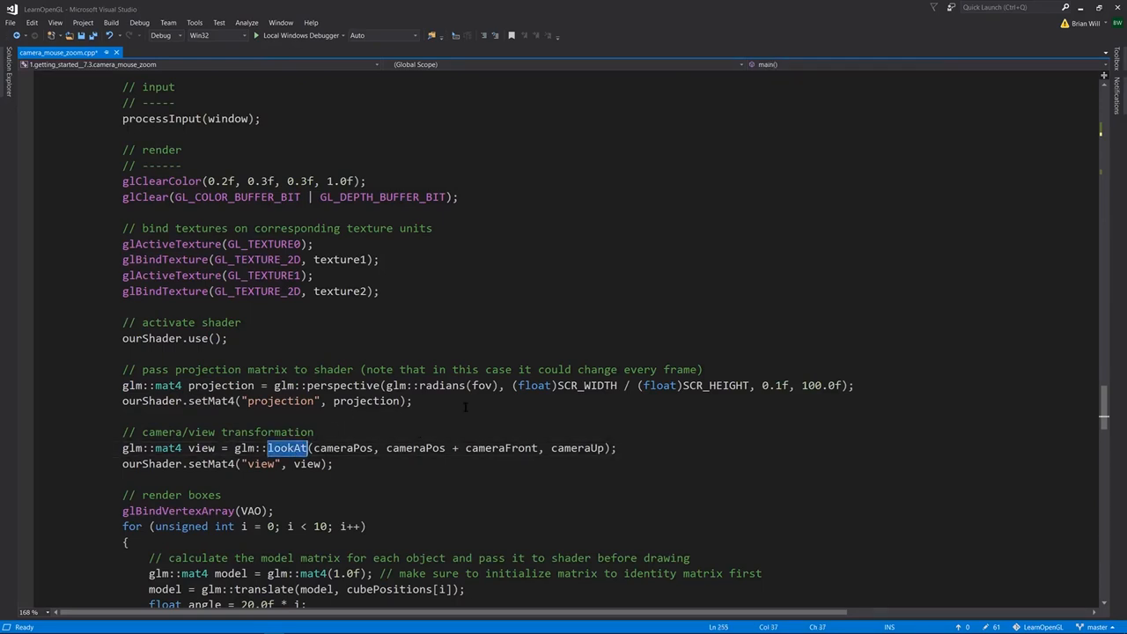
scroll(down, 3)
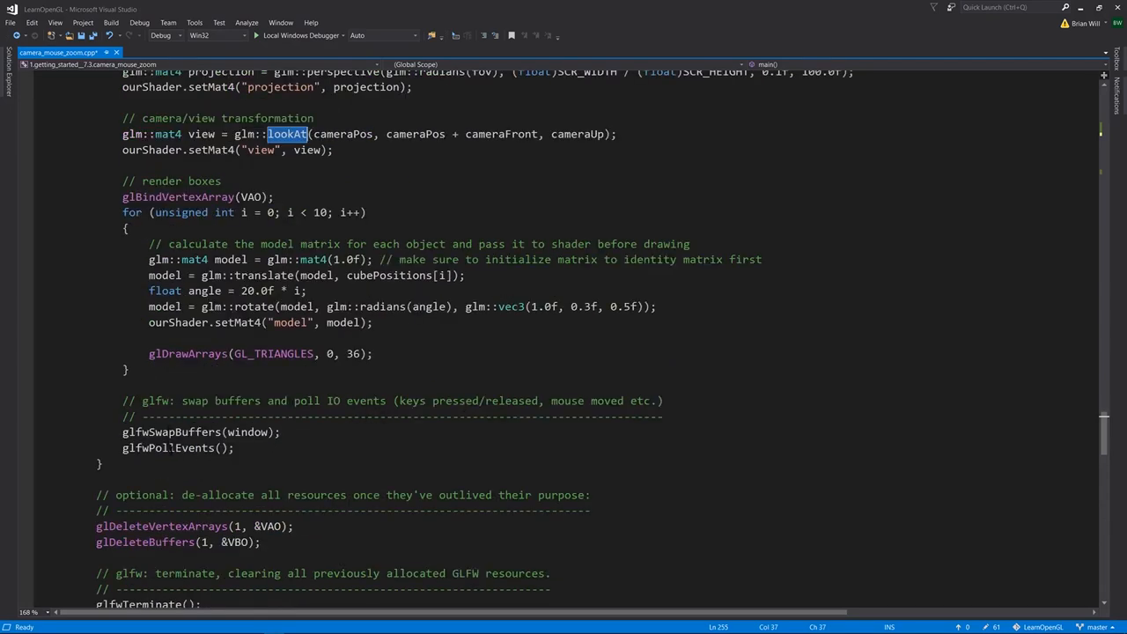
double_click(168, 447)
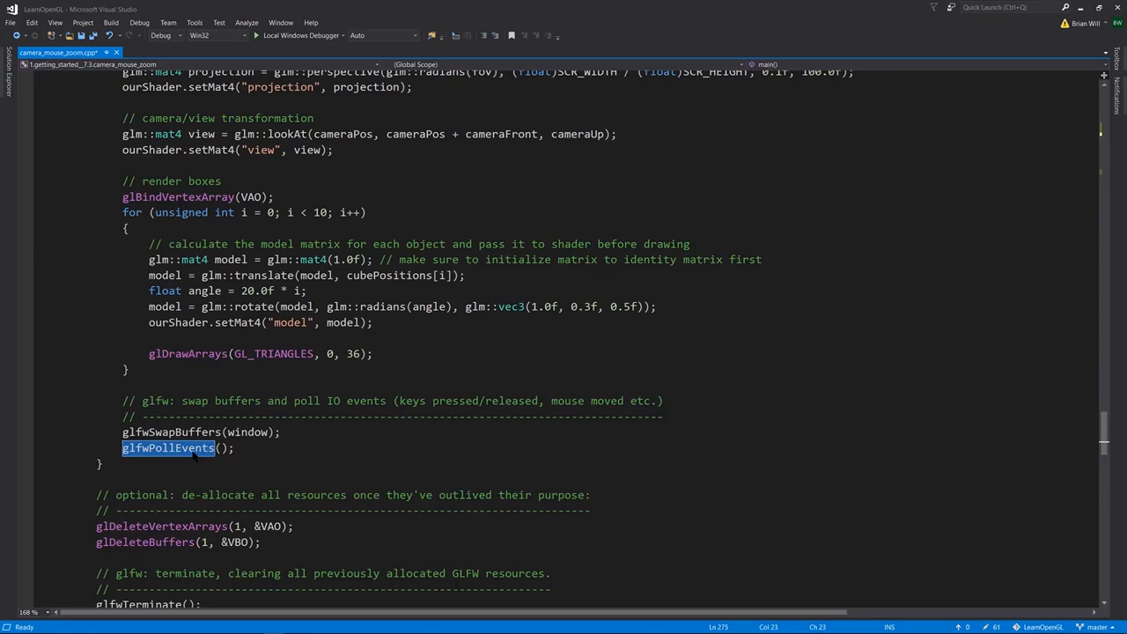